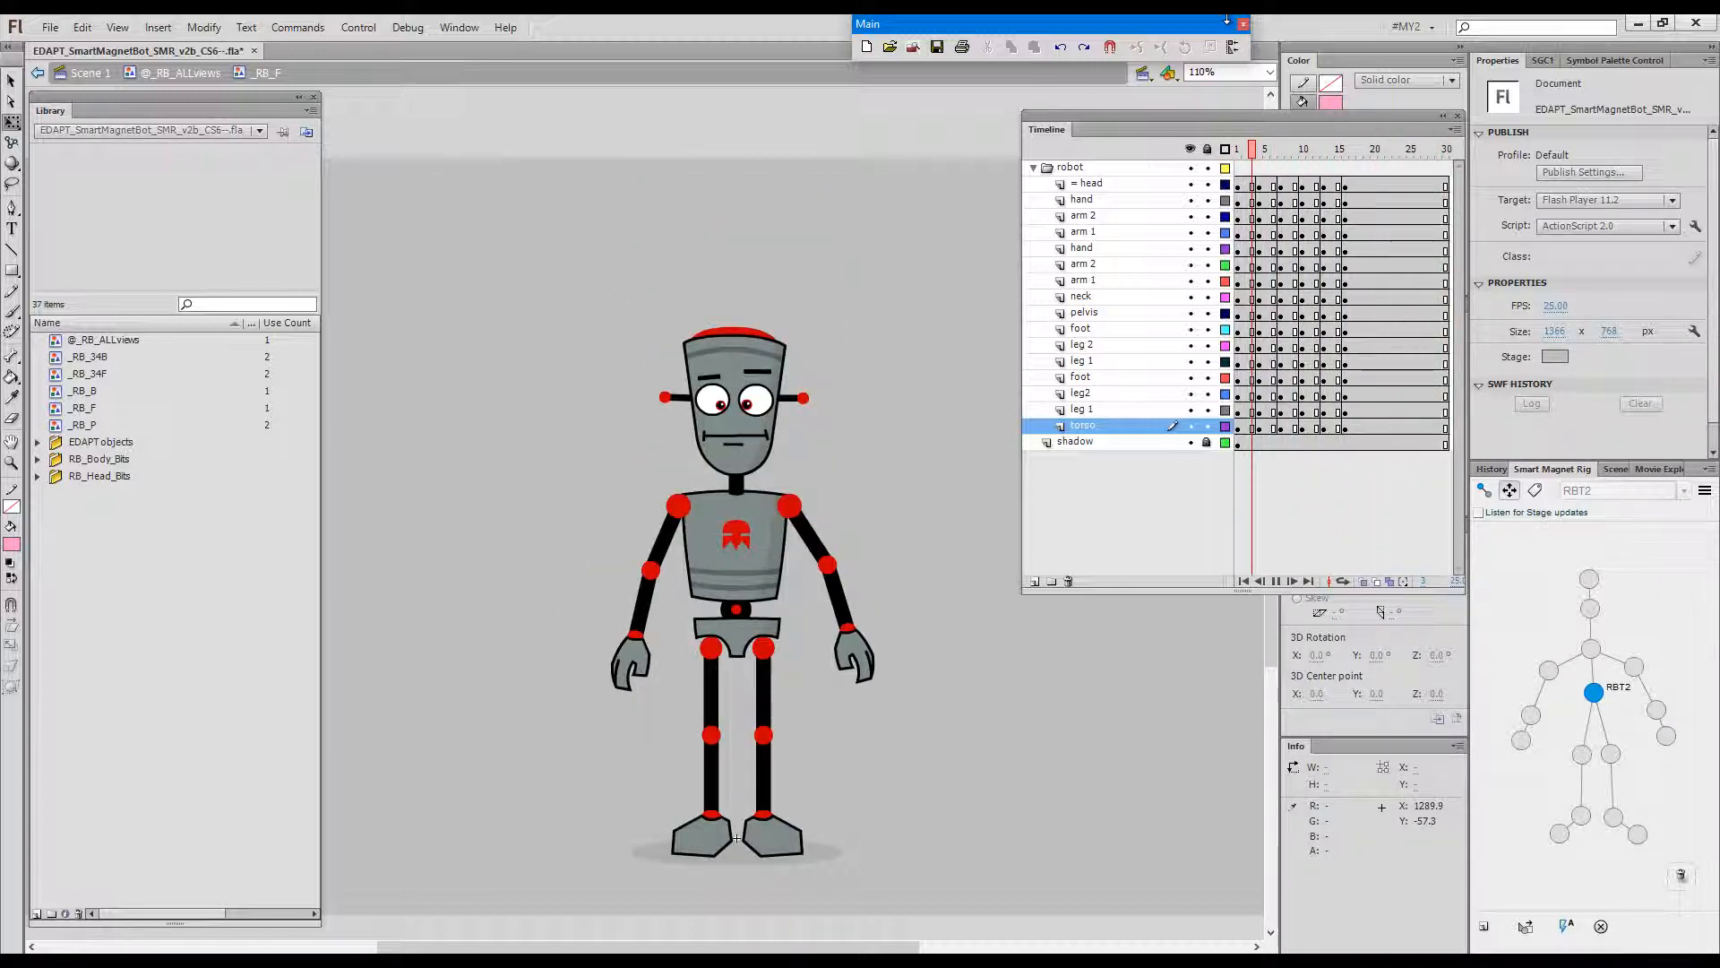
# - At frame 17, reposition the robot's pelvis and lower body for the leaping pose
pyautogui.press('Enter')
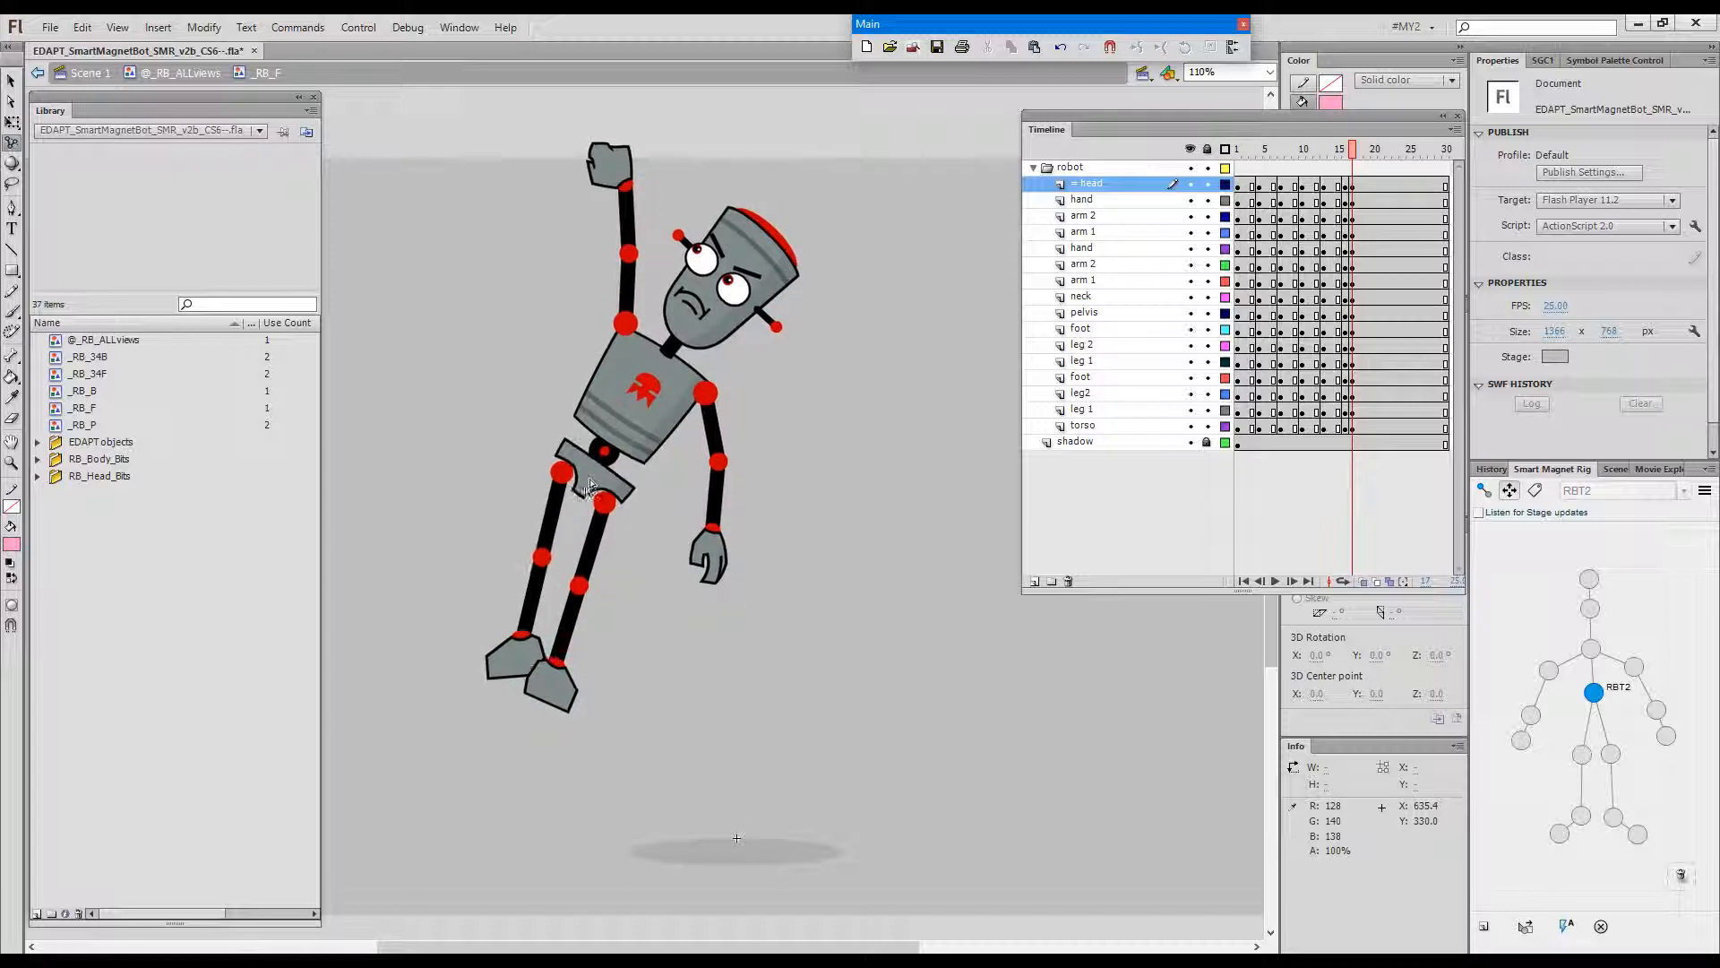
pyautogui.click(1083, 312)
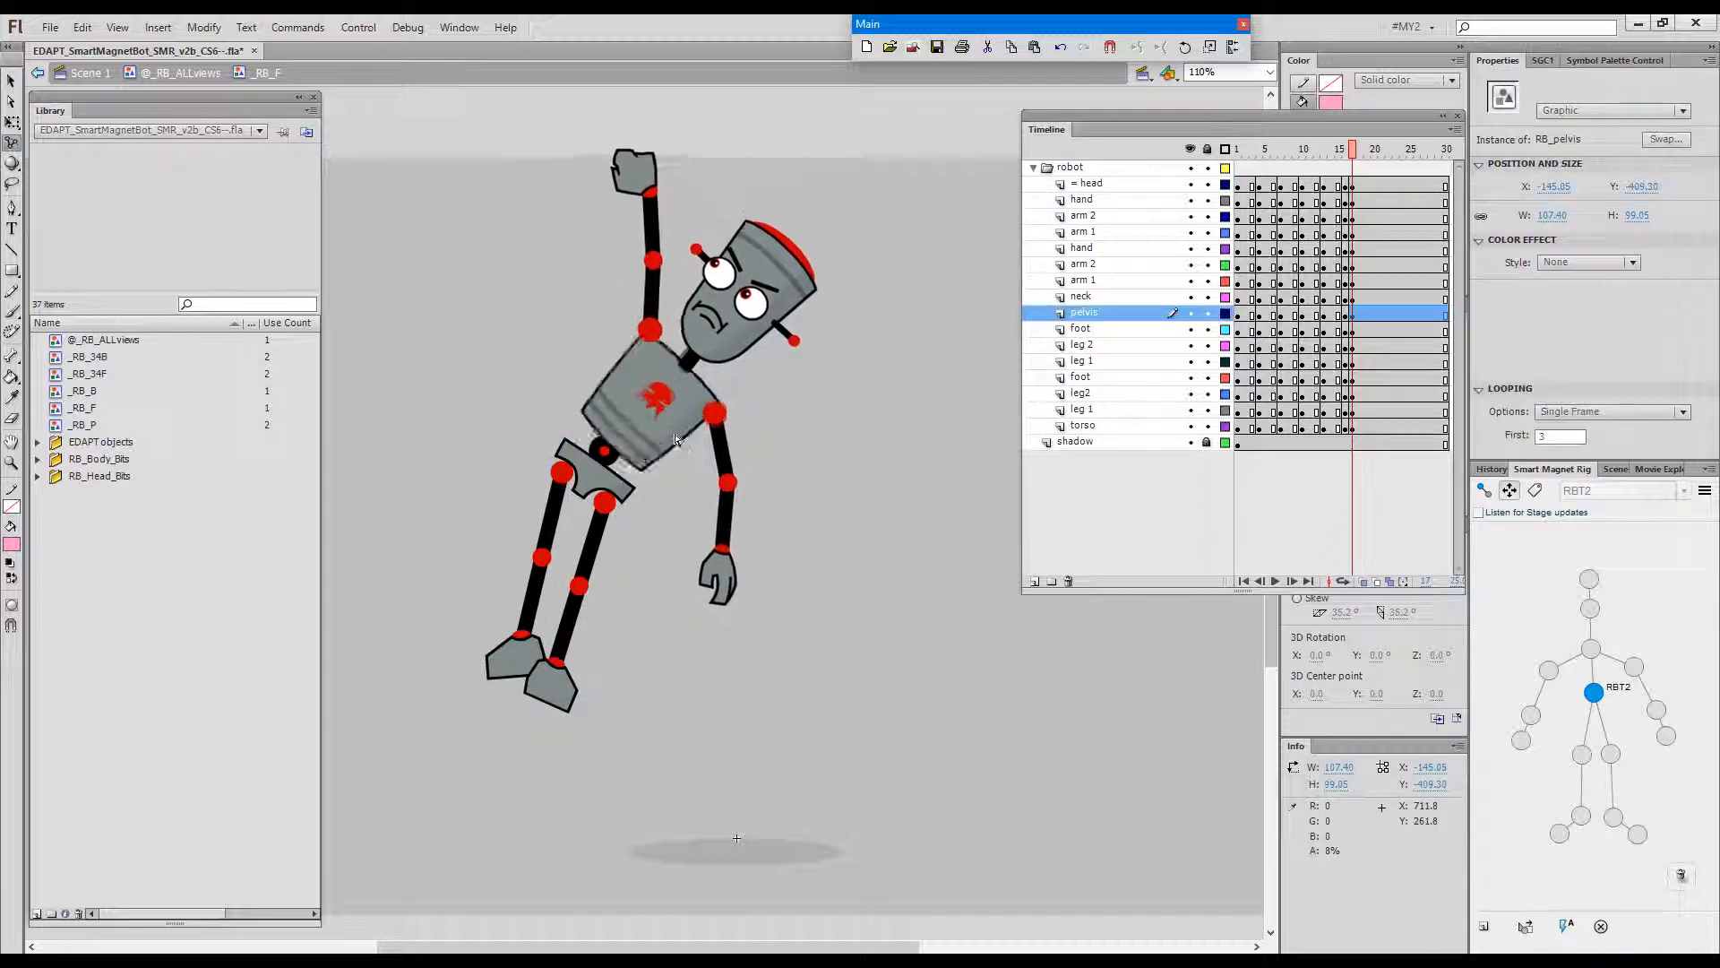
pyautogui.click(1082, 427)
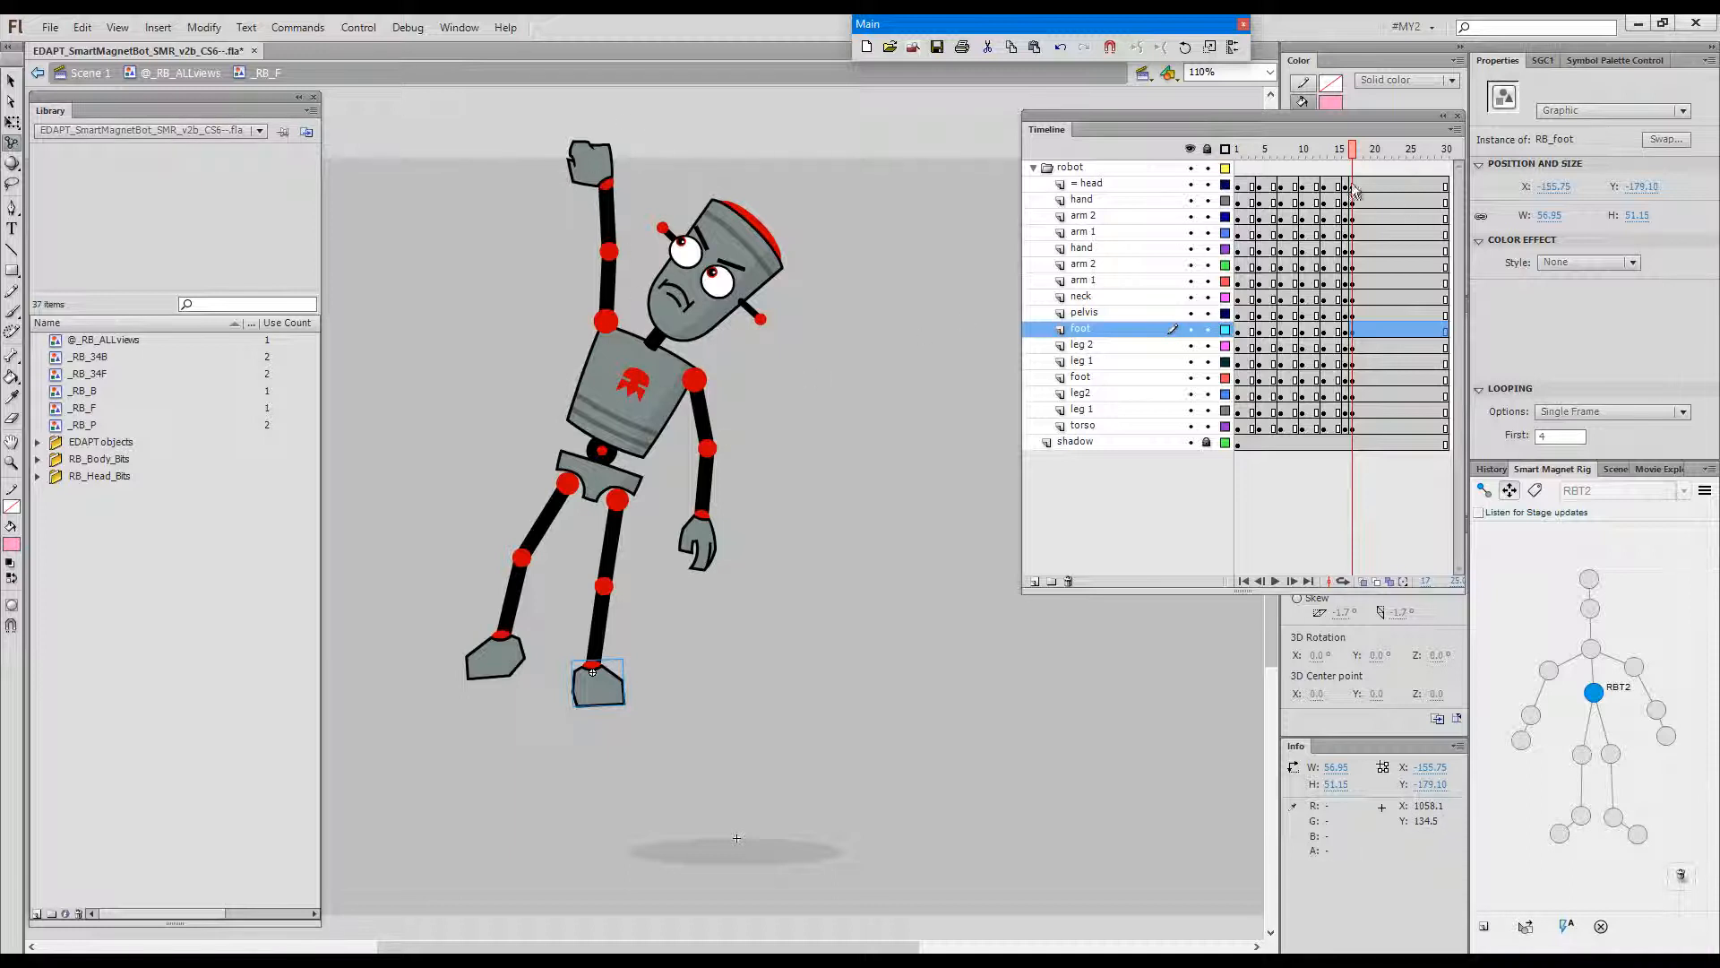
# - Make the raised hand the rig's master parent via the Smart Magnet Rig panel's Change Master Parent
pyautogui.click(1083, 427)
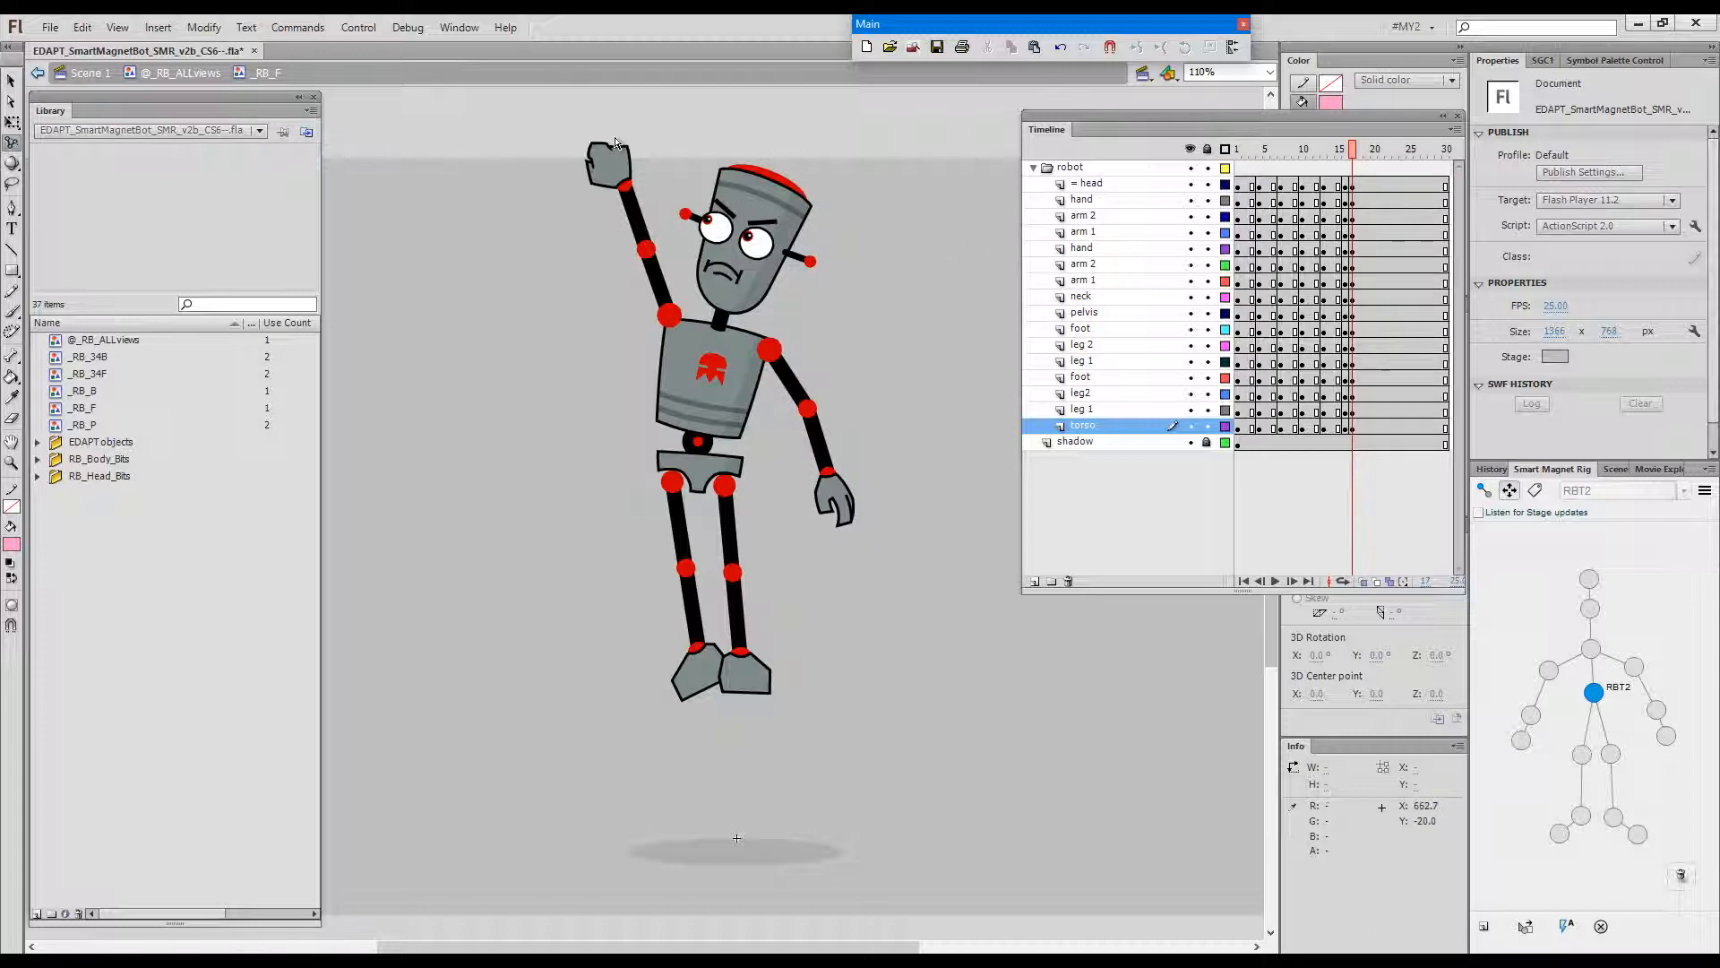
pyautogui.click(1082, 247)
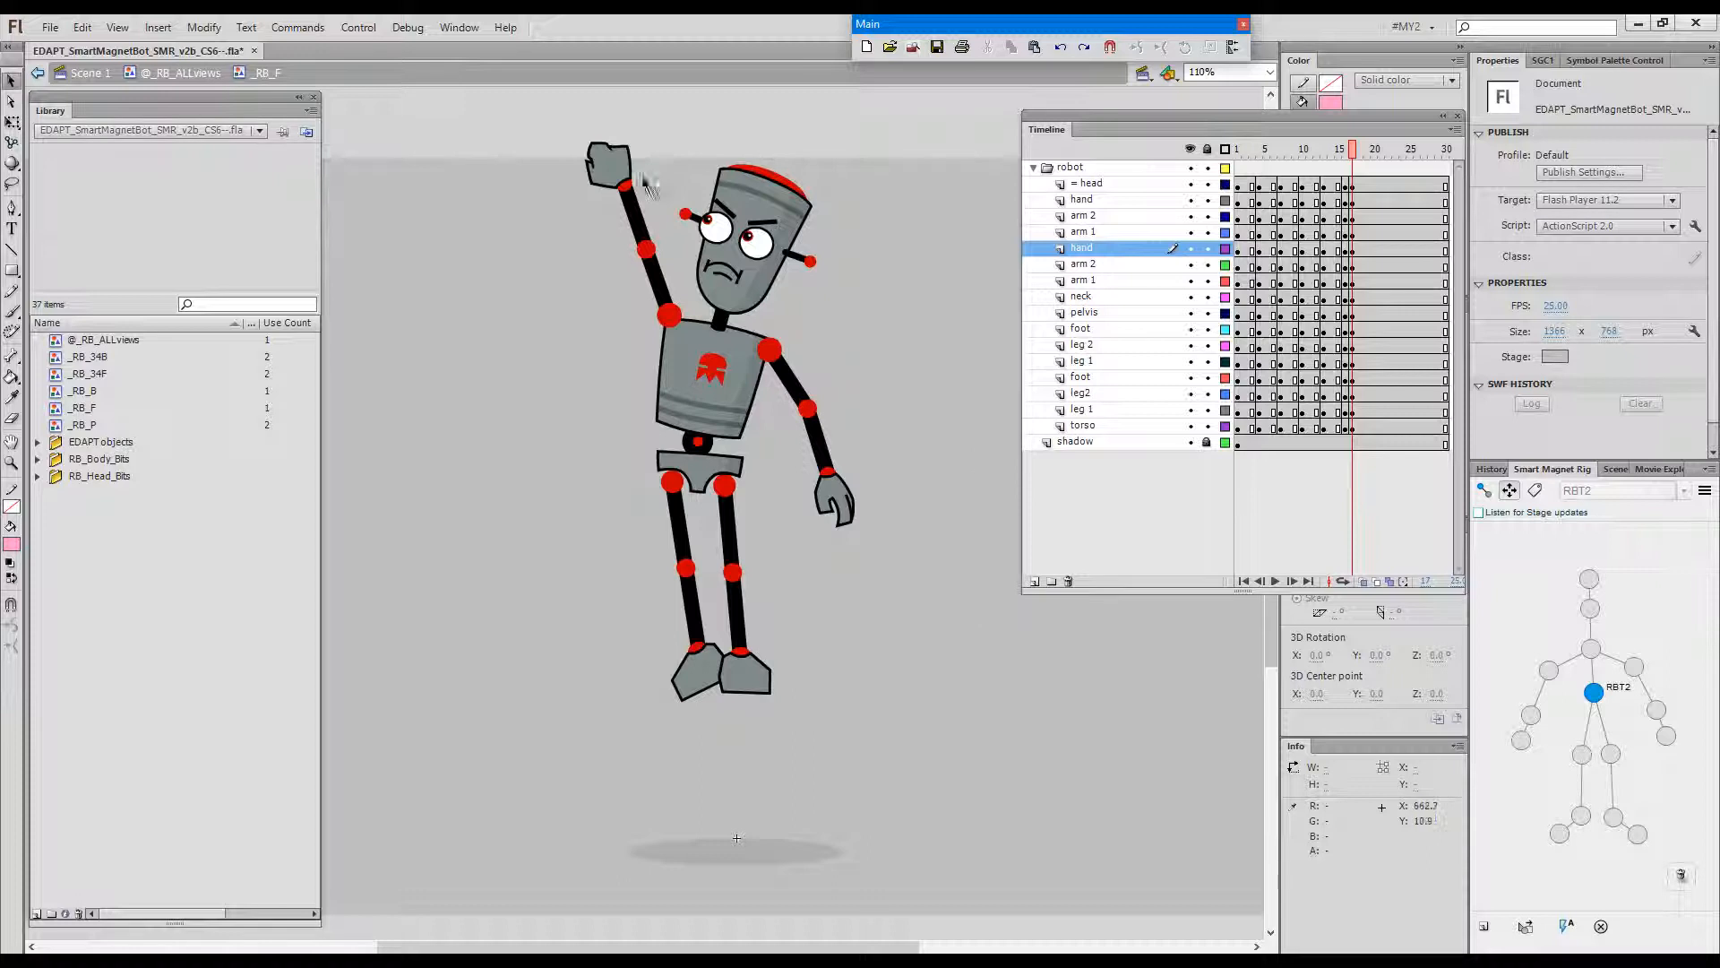
pyautogui.click(611, 164)
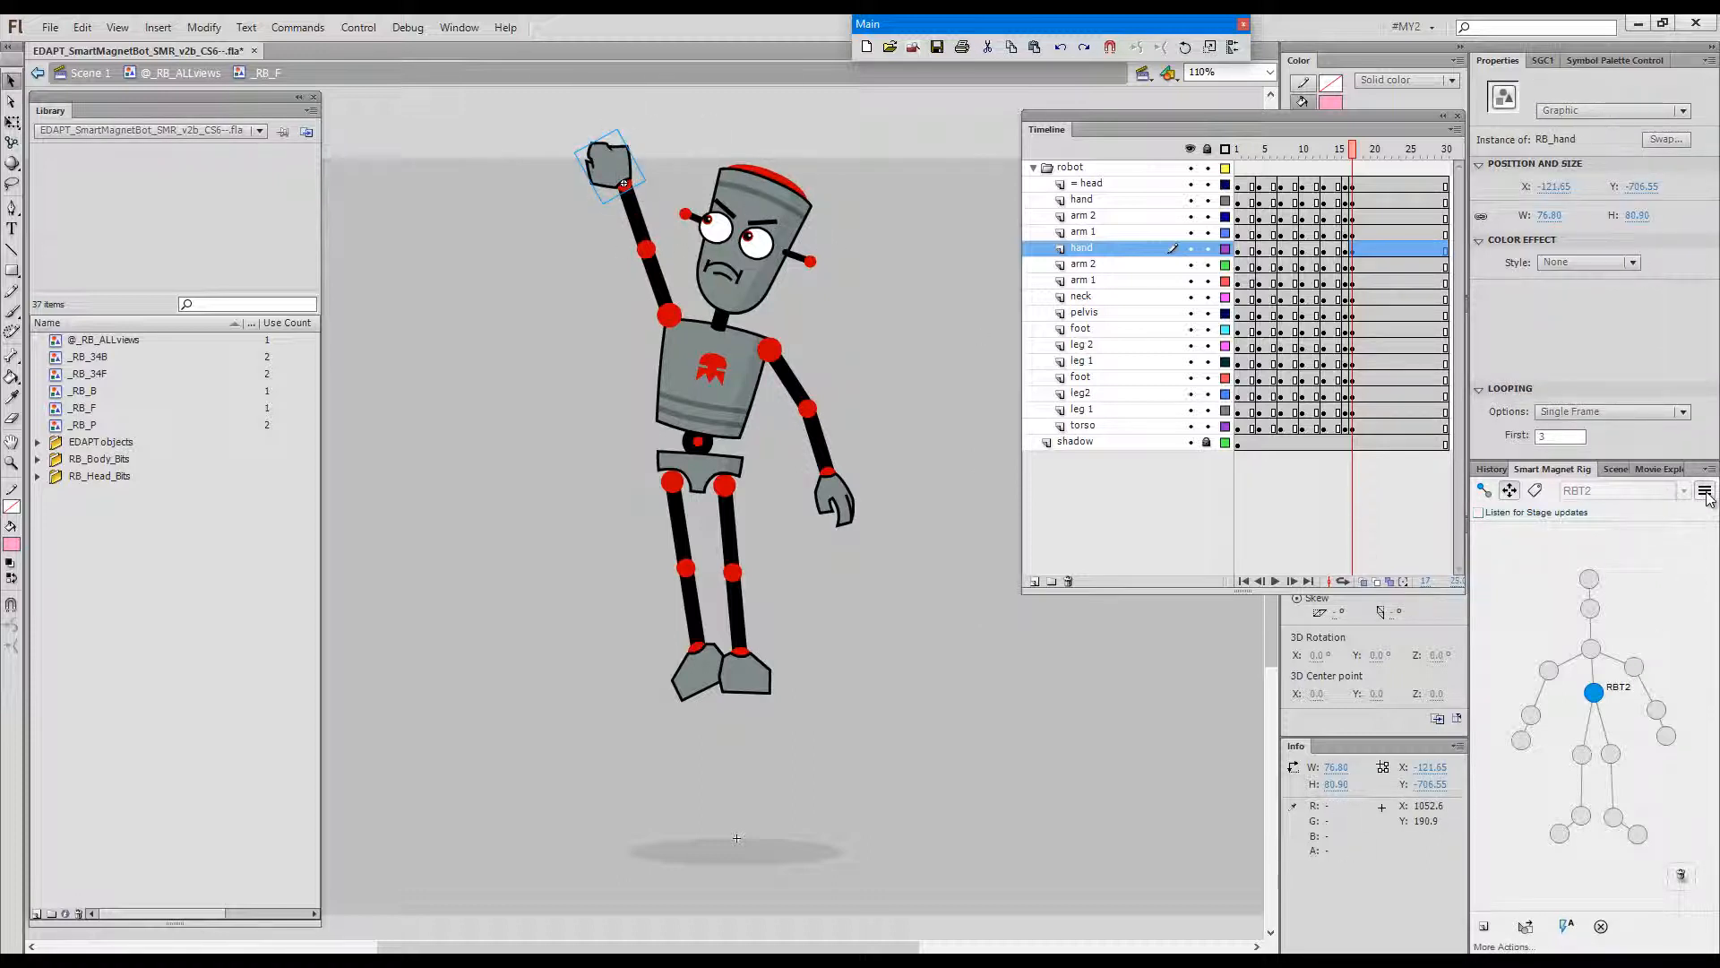
pyautogui.click(1704, 491)
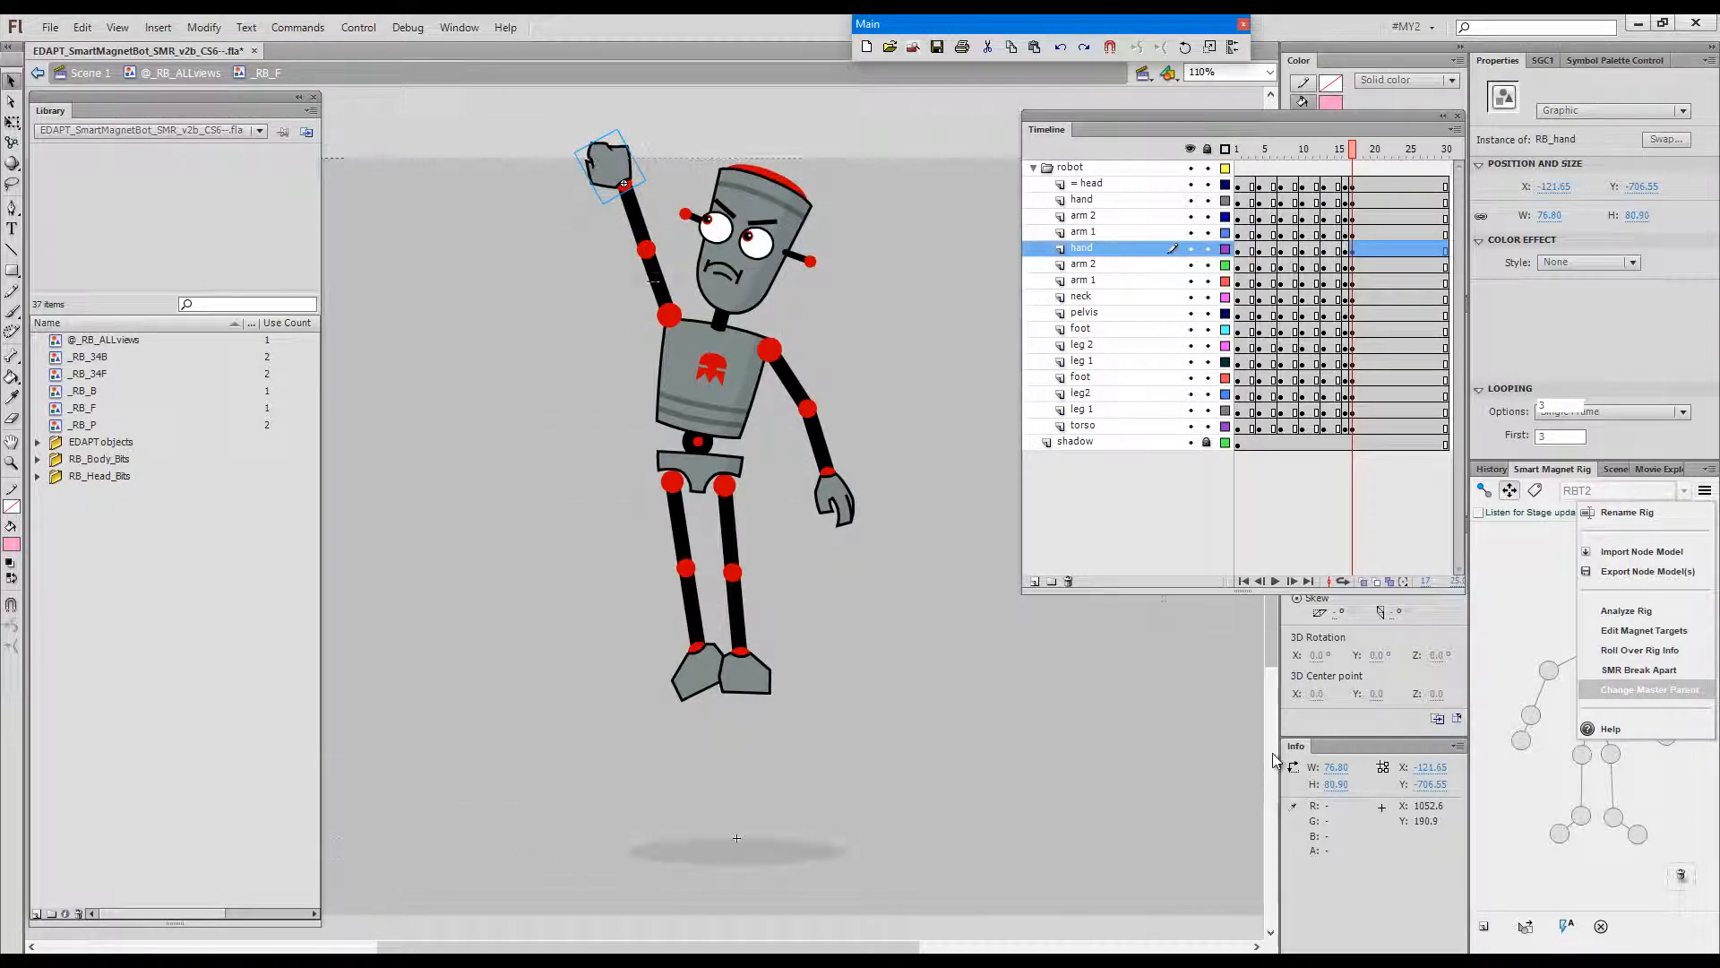
pyautogui.click(1647, 688)
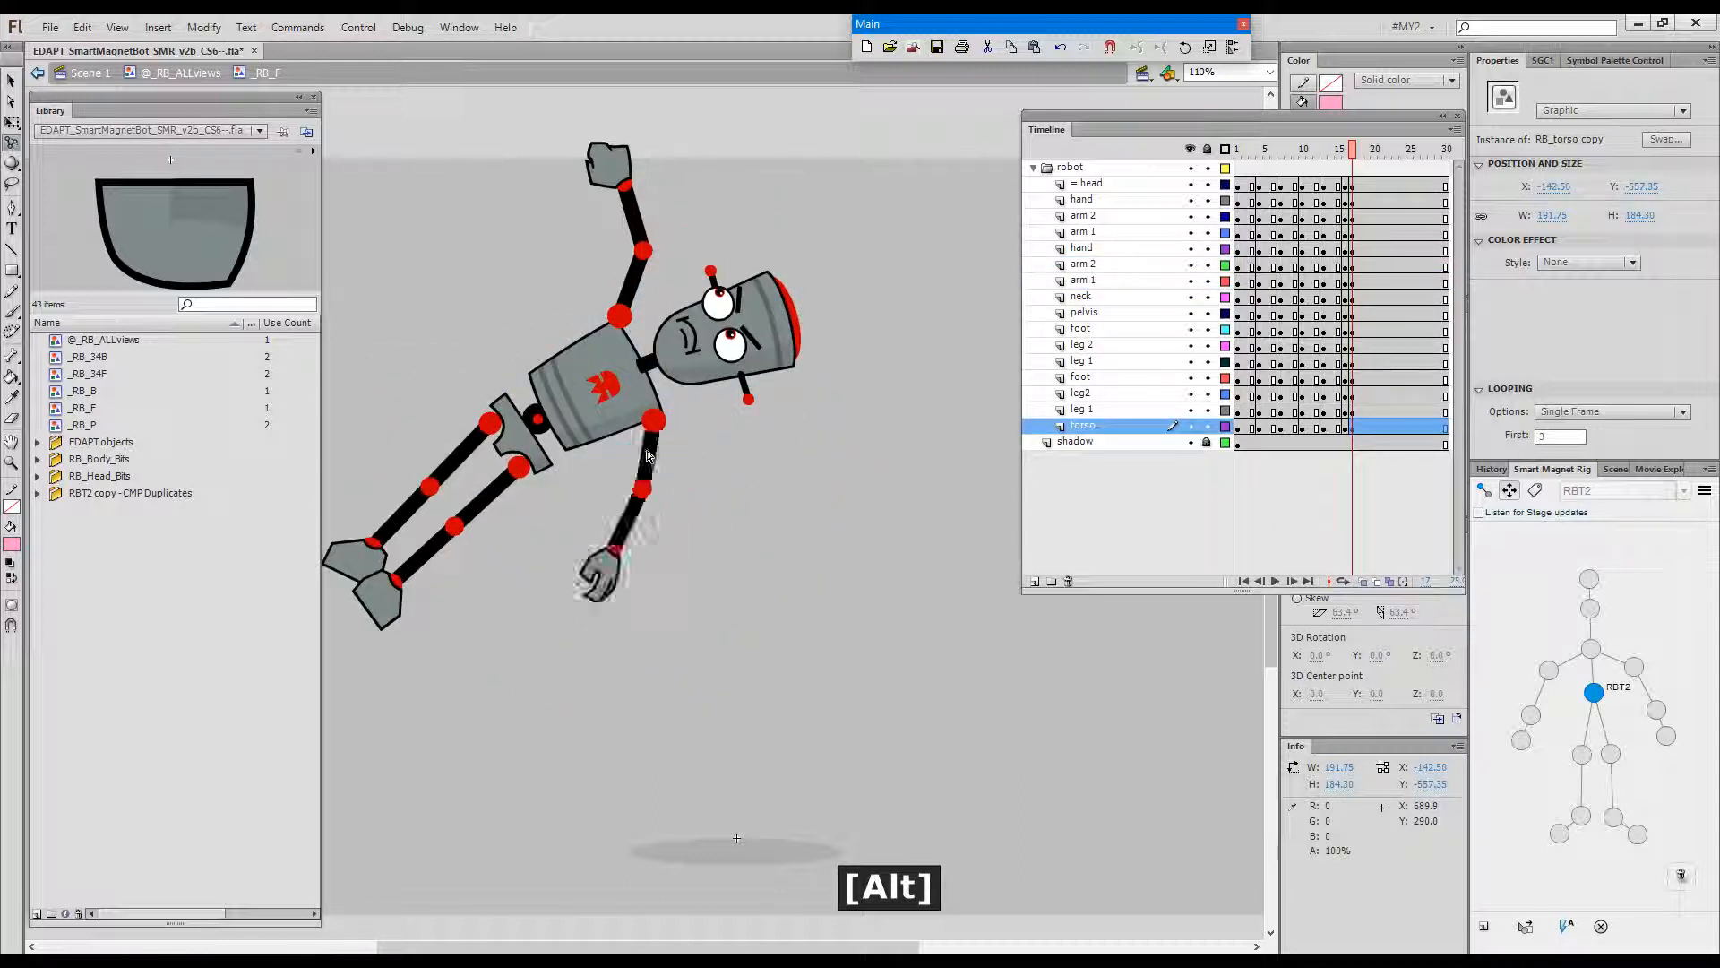
# - Undo the body rotations, then at frame 20 swing the upper leg into a kicking pose
pyautogui.press('ctrl+z')
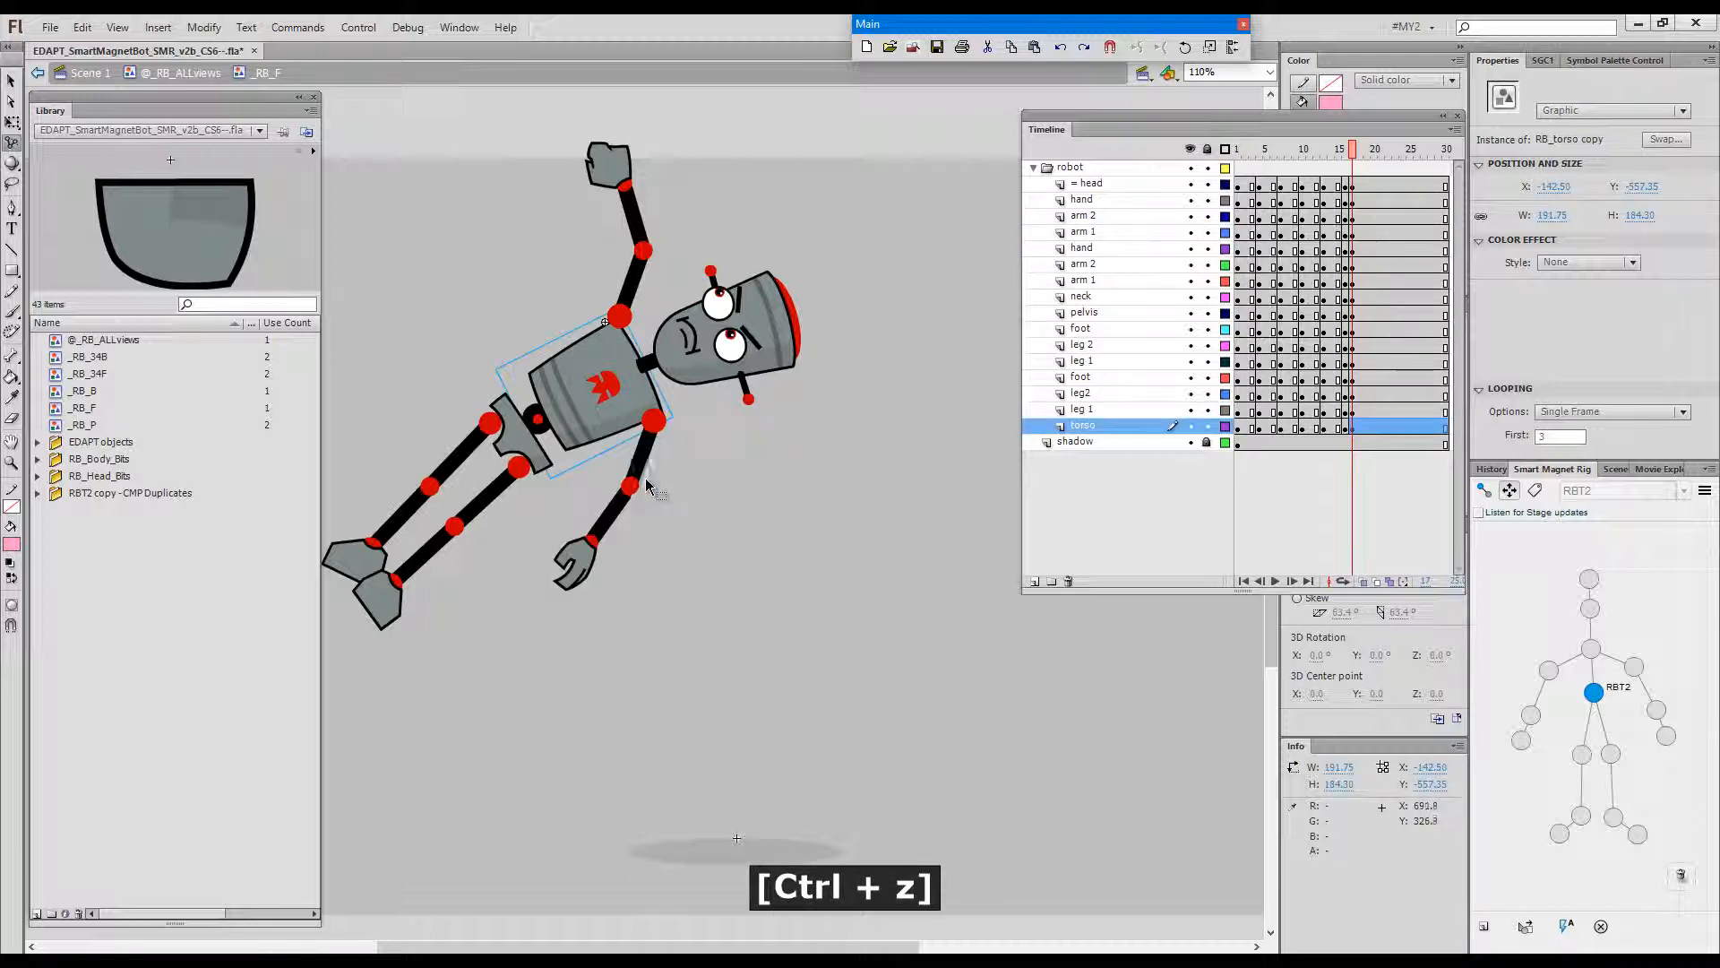
pyautogui.press('ctrl+z')
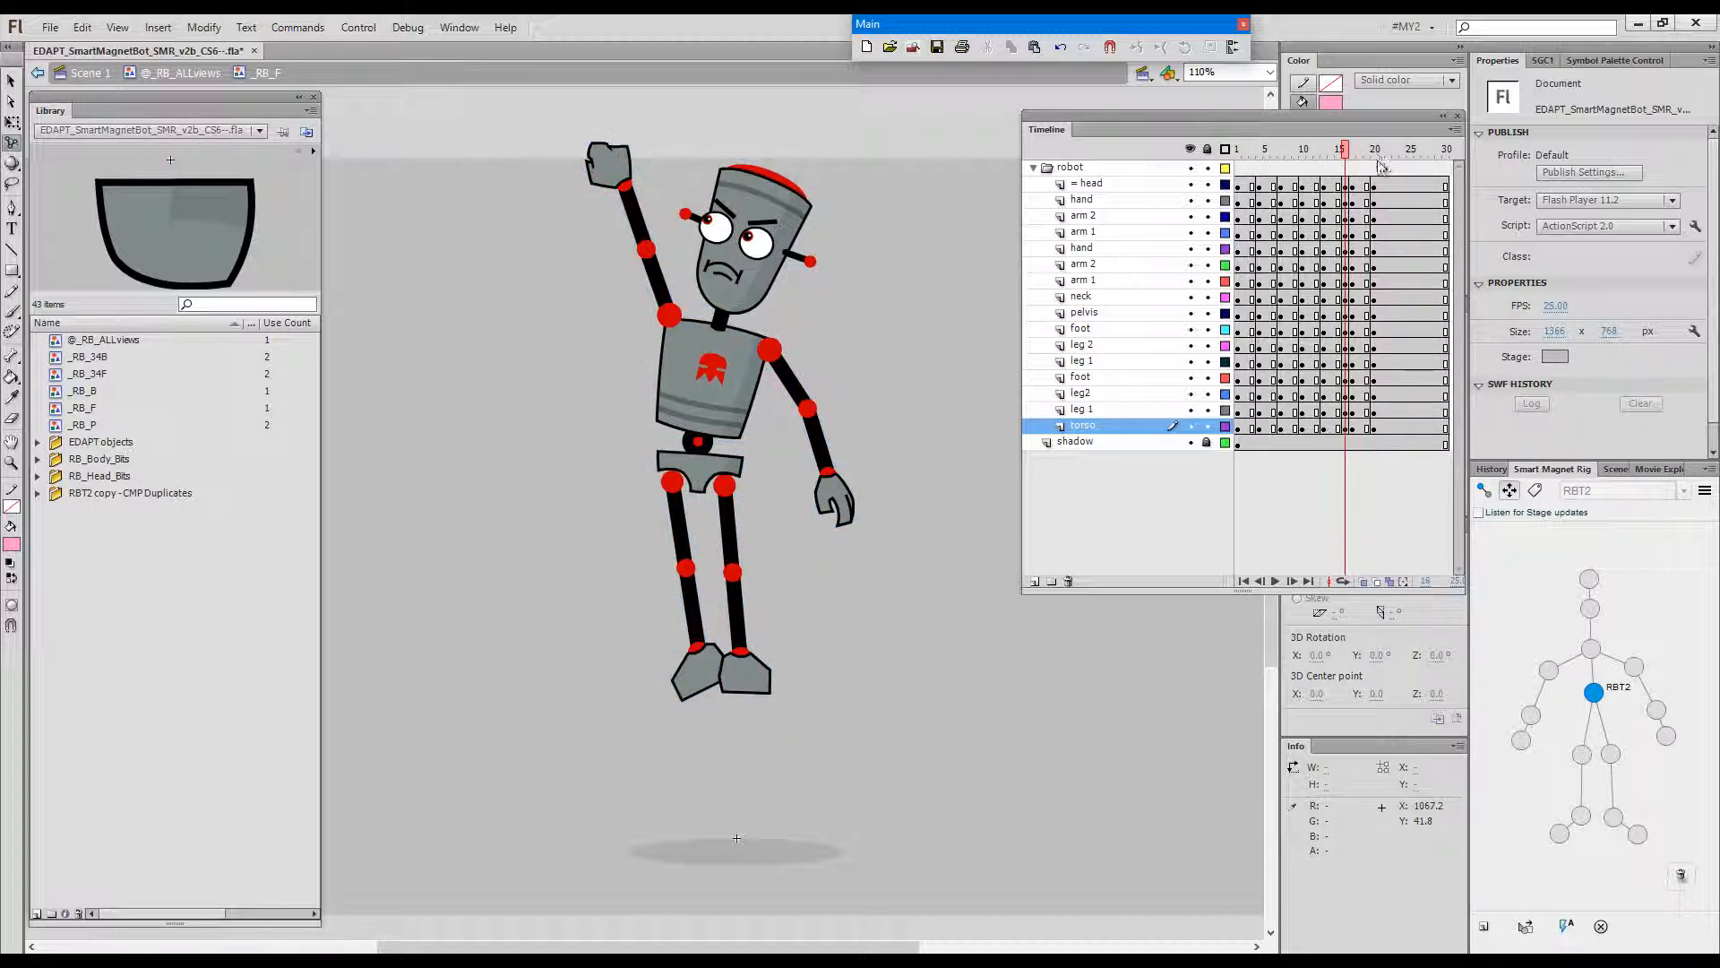
pyautogui.click(1373, 148)
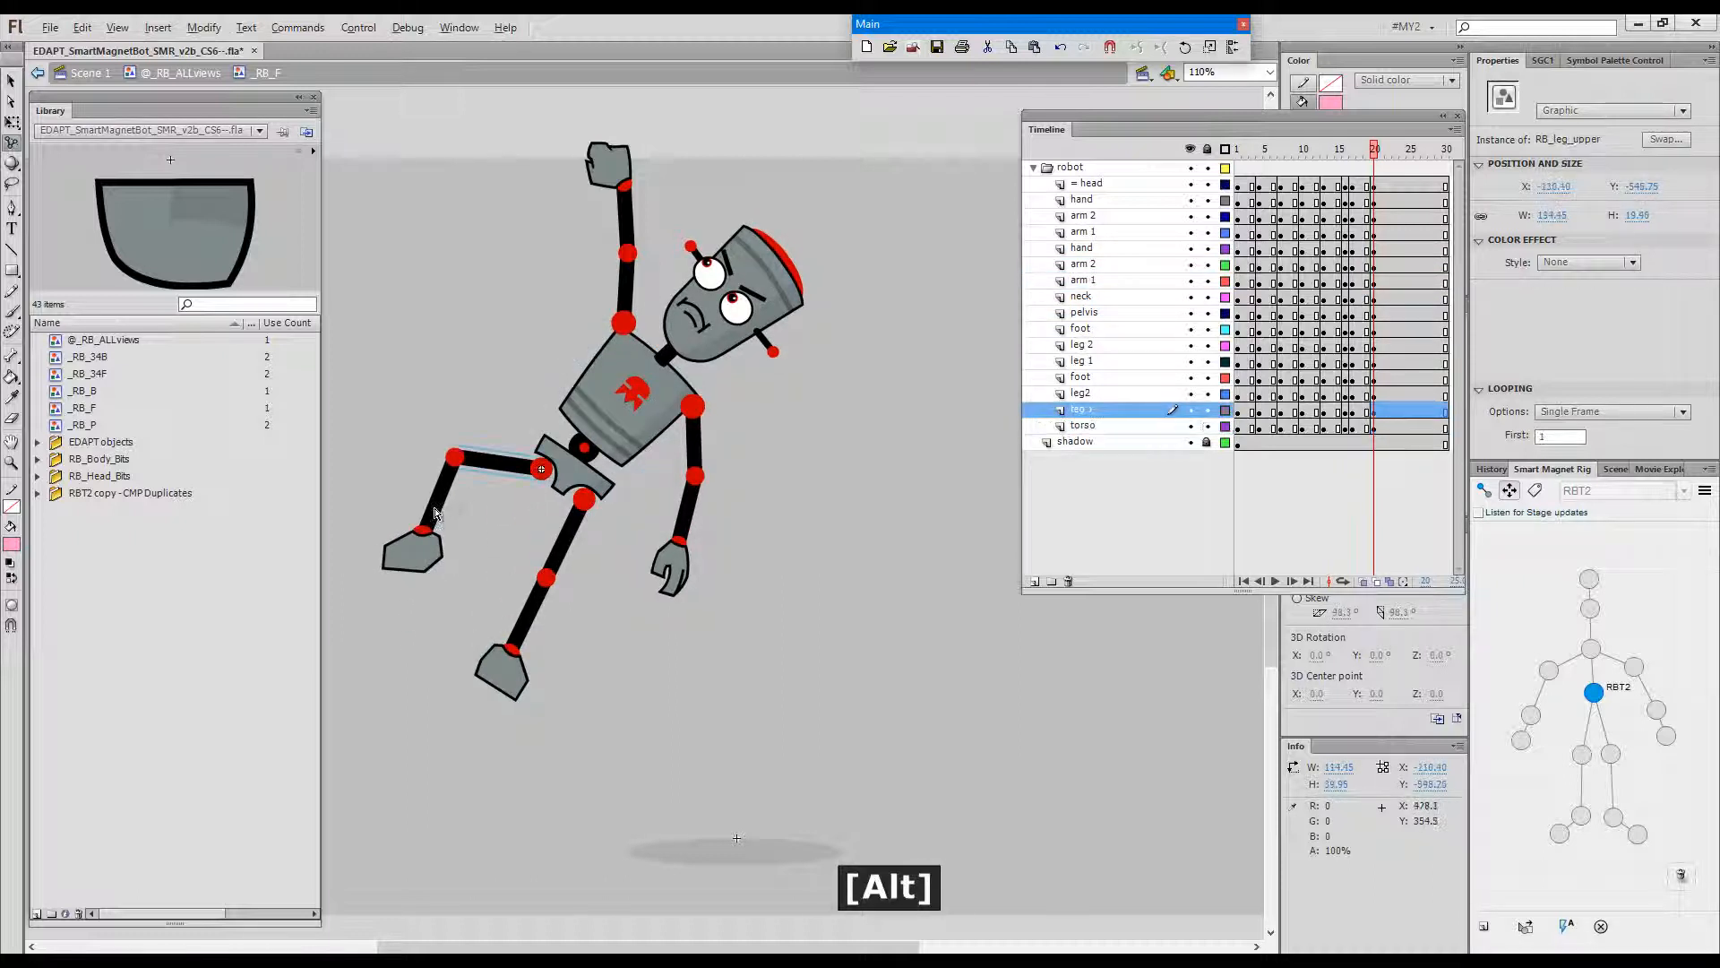
pyautogui.moveTo(427, 538); pyautogui.dragTo(480, 576)
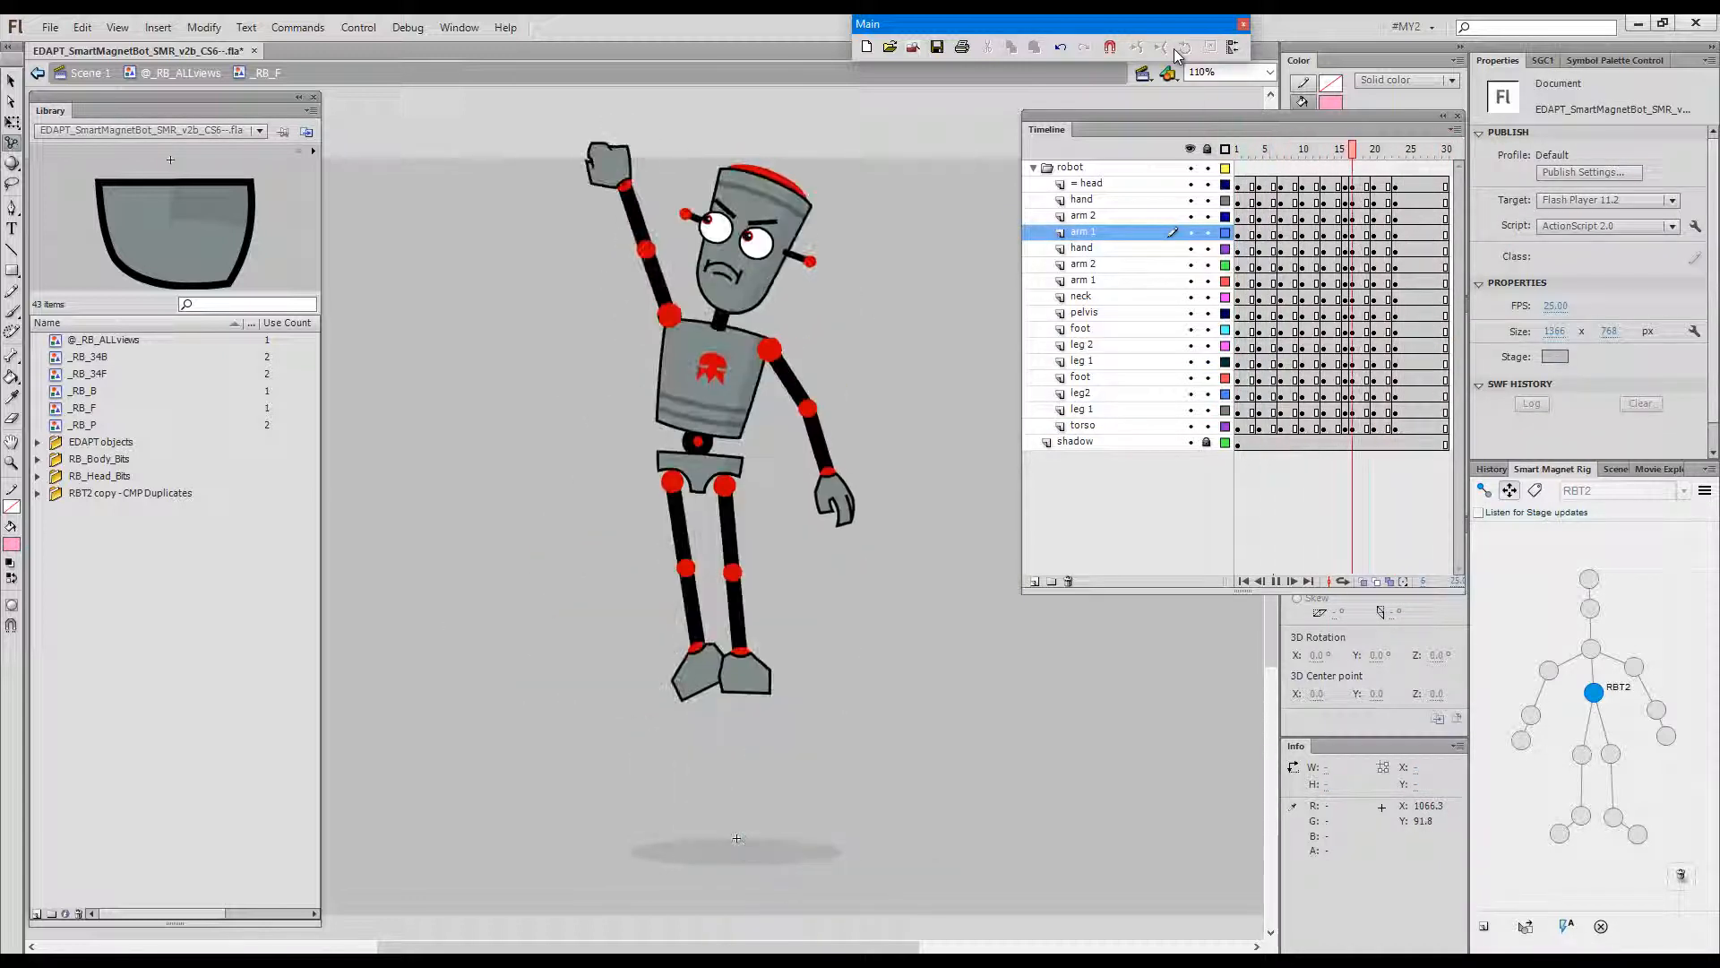
# - Switch the active rig to RBT2 copy and select the raised arm's parts for posing
pyautogui.press('Enter')
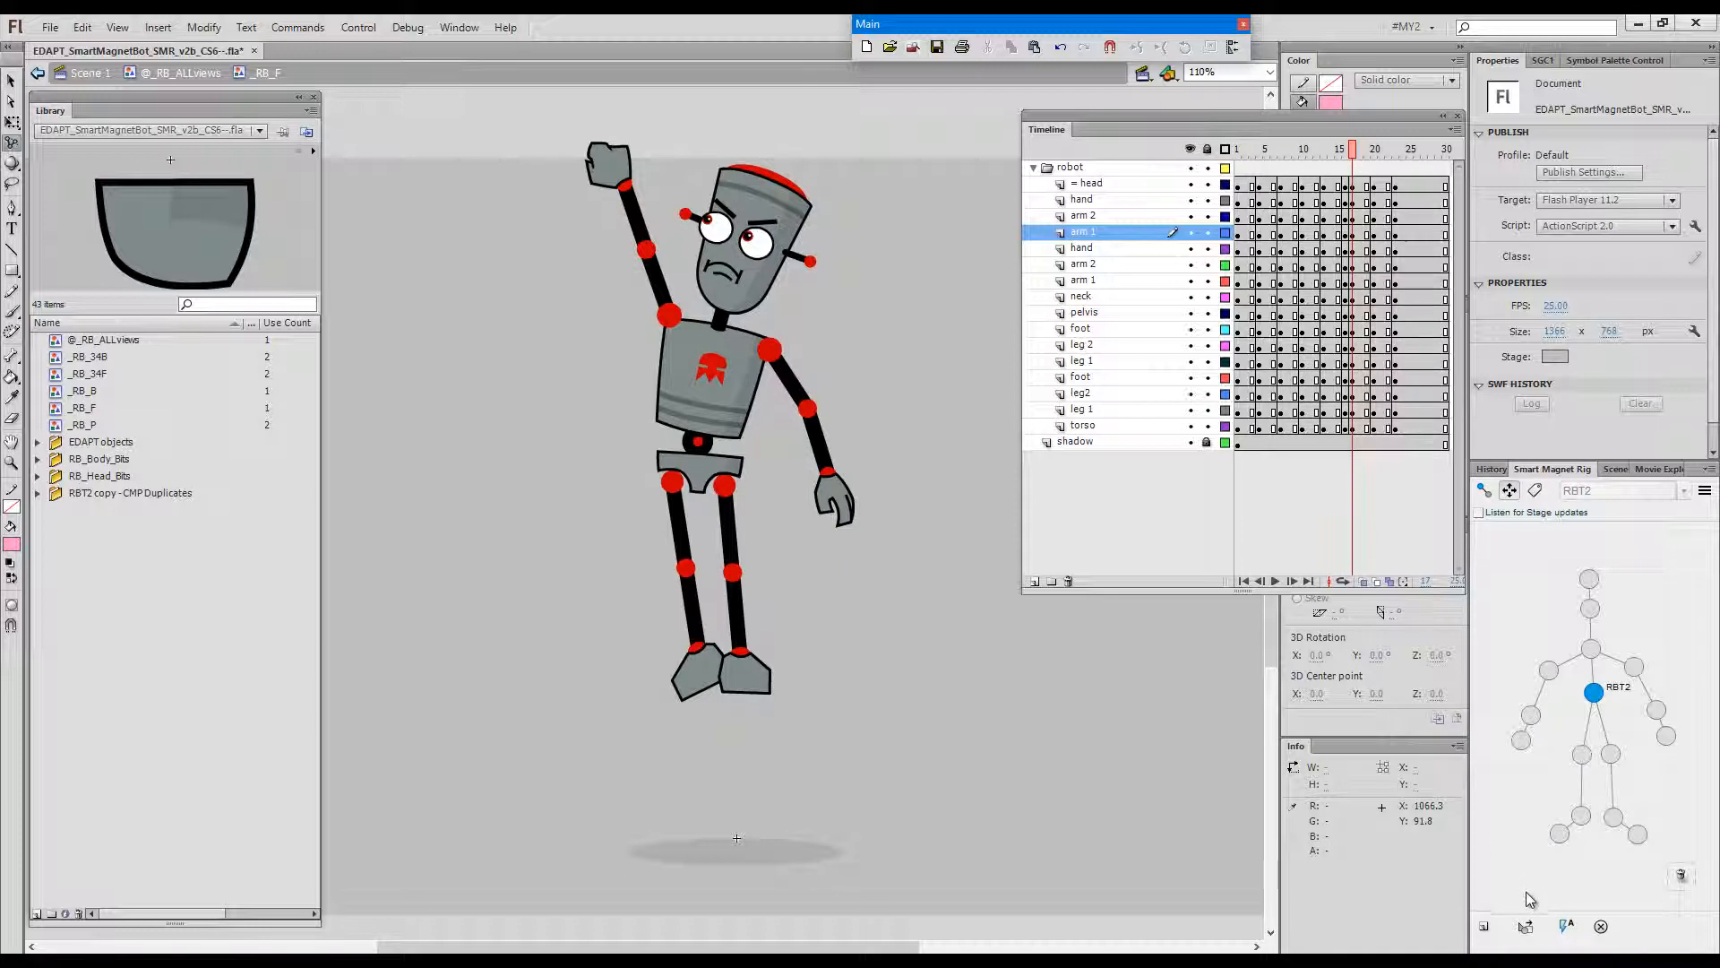
pyautogui.click(1509, 774)
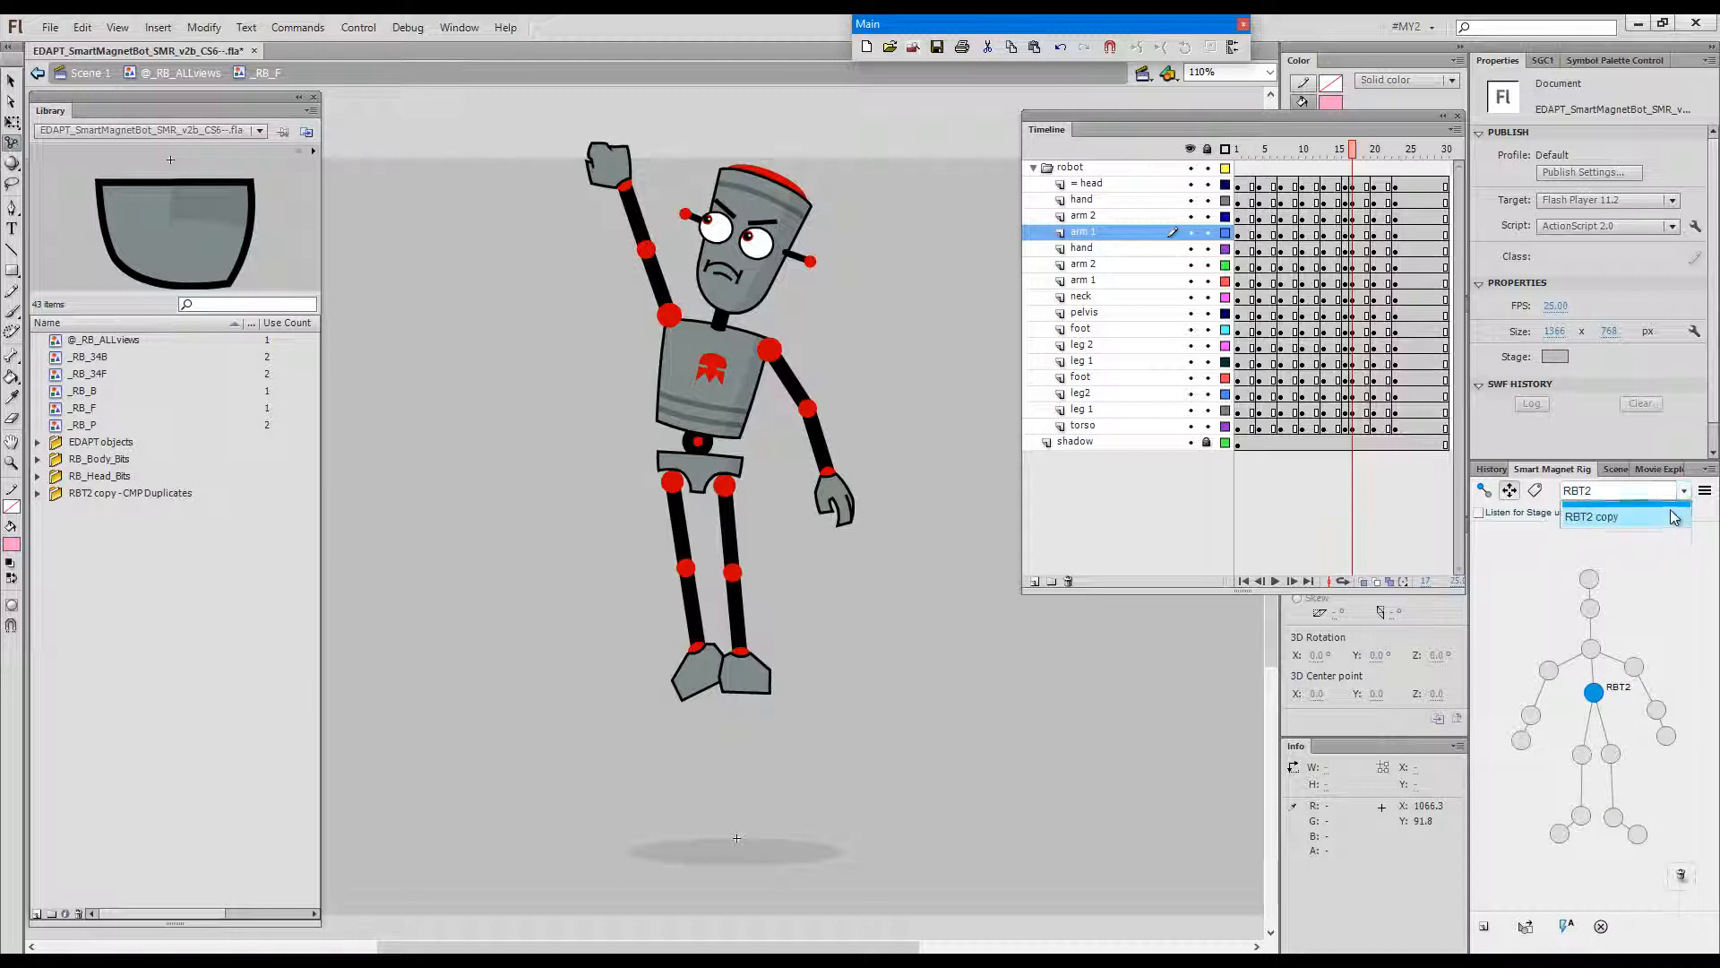
pyautogui.click(1591, 516)
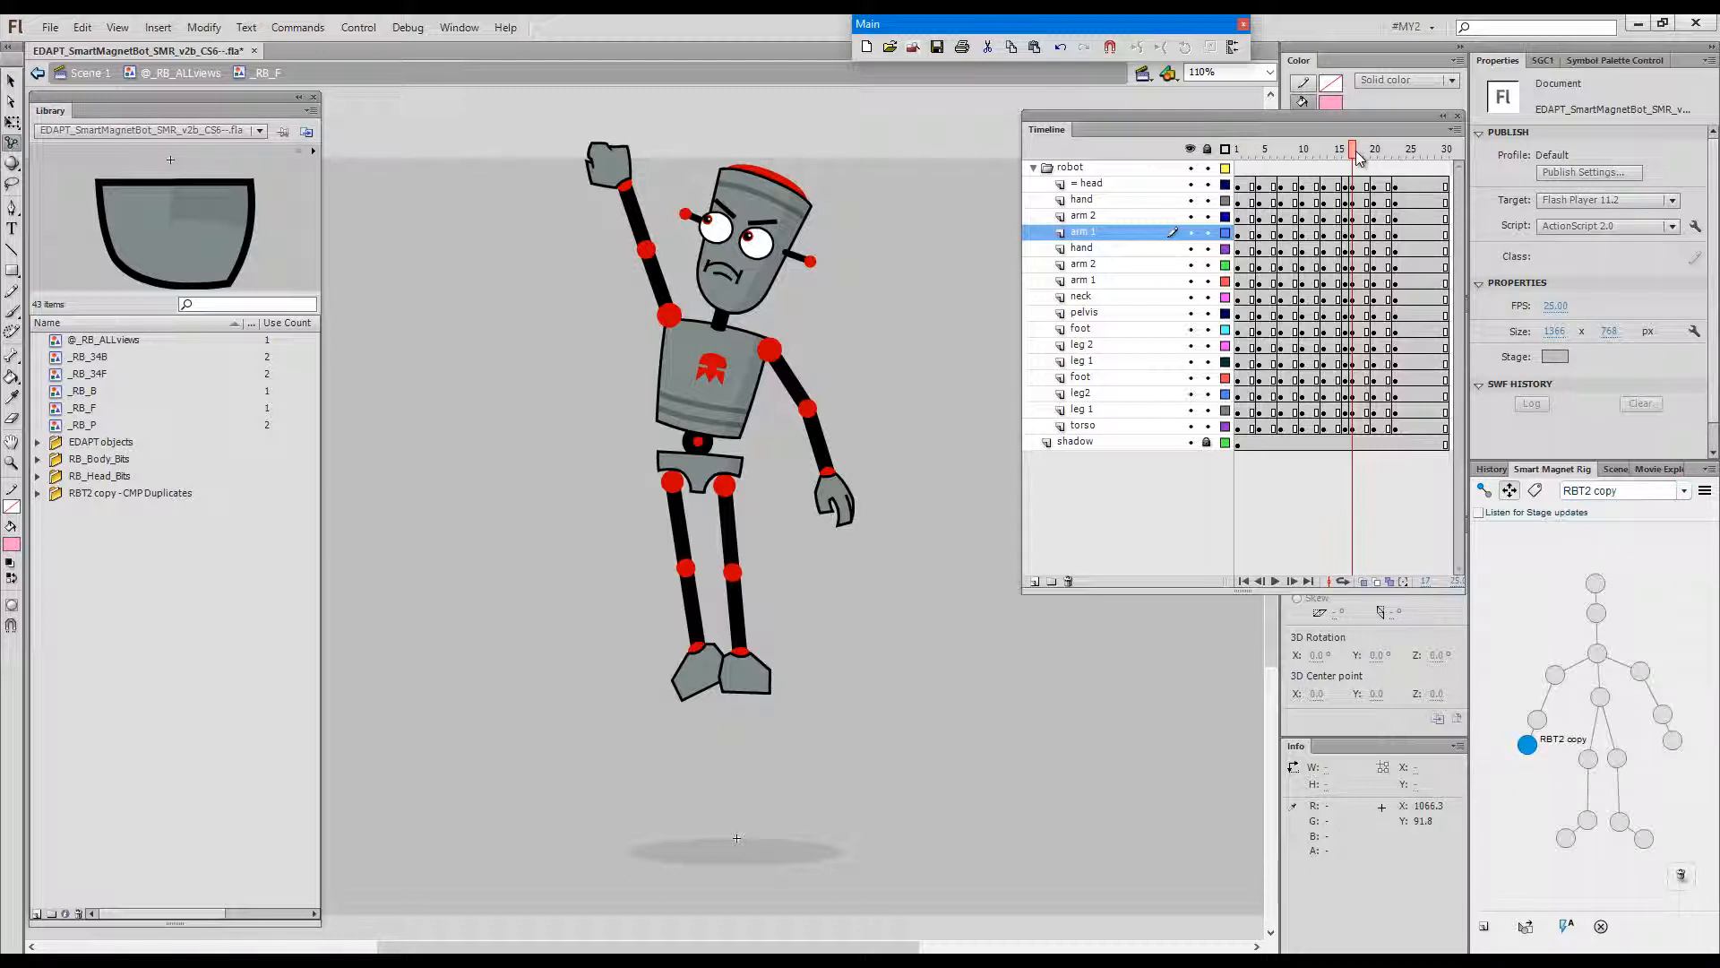
pyautogui.click(1380, 149)
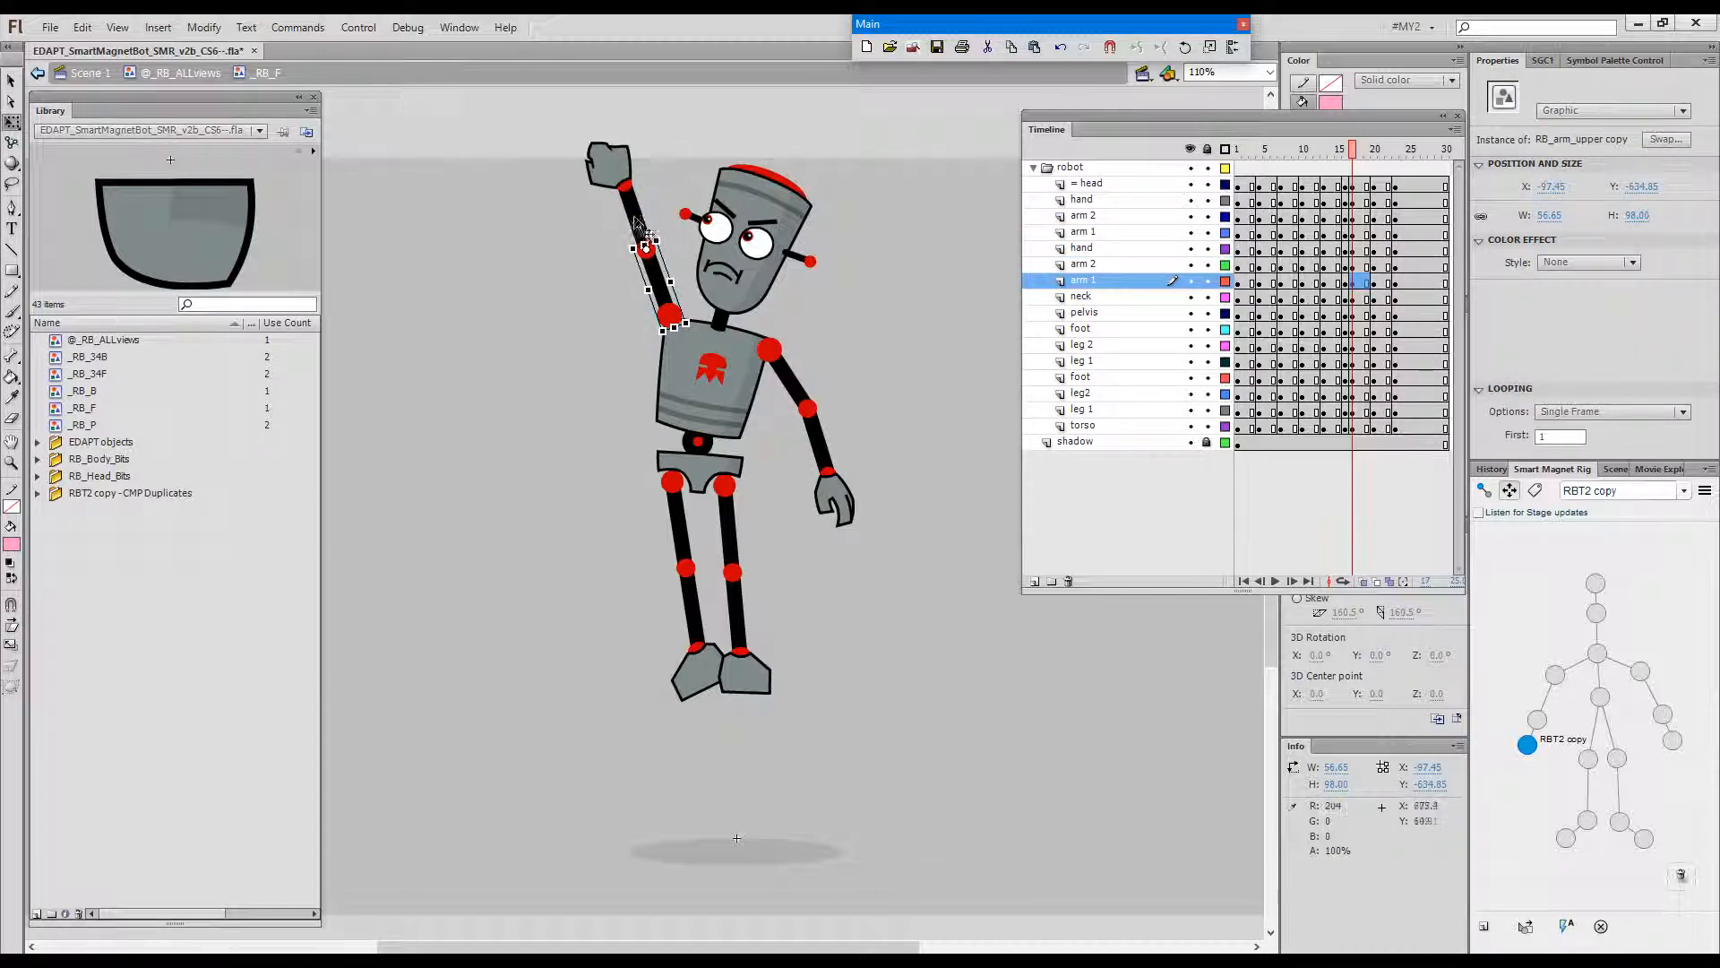
pyautogui.click(1082, 263)
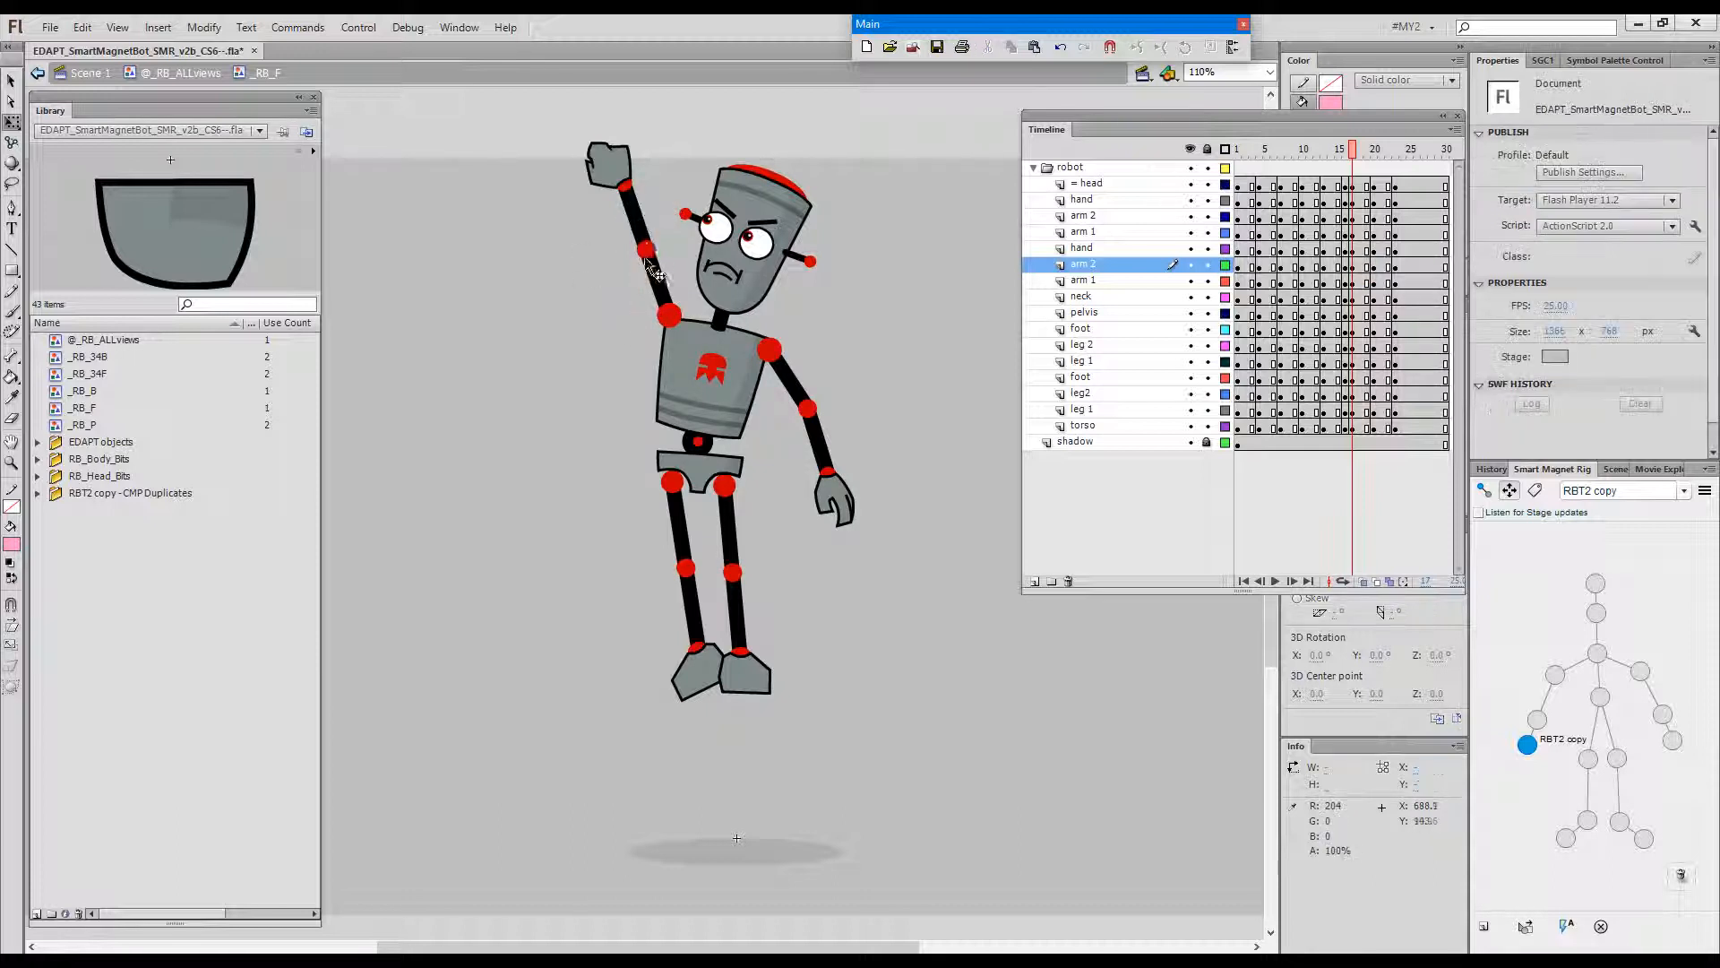
pyautogui.click(703, 373)
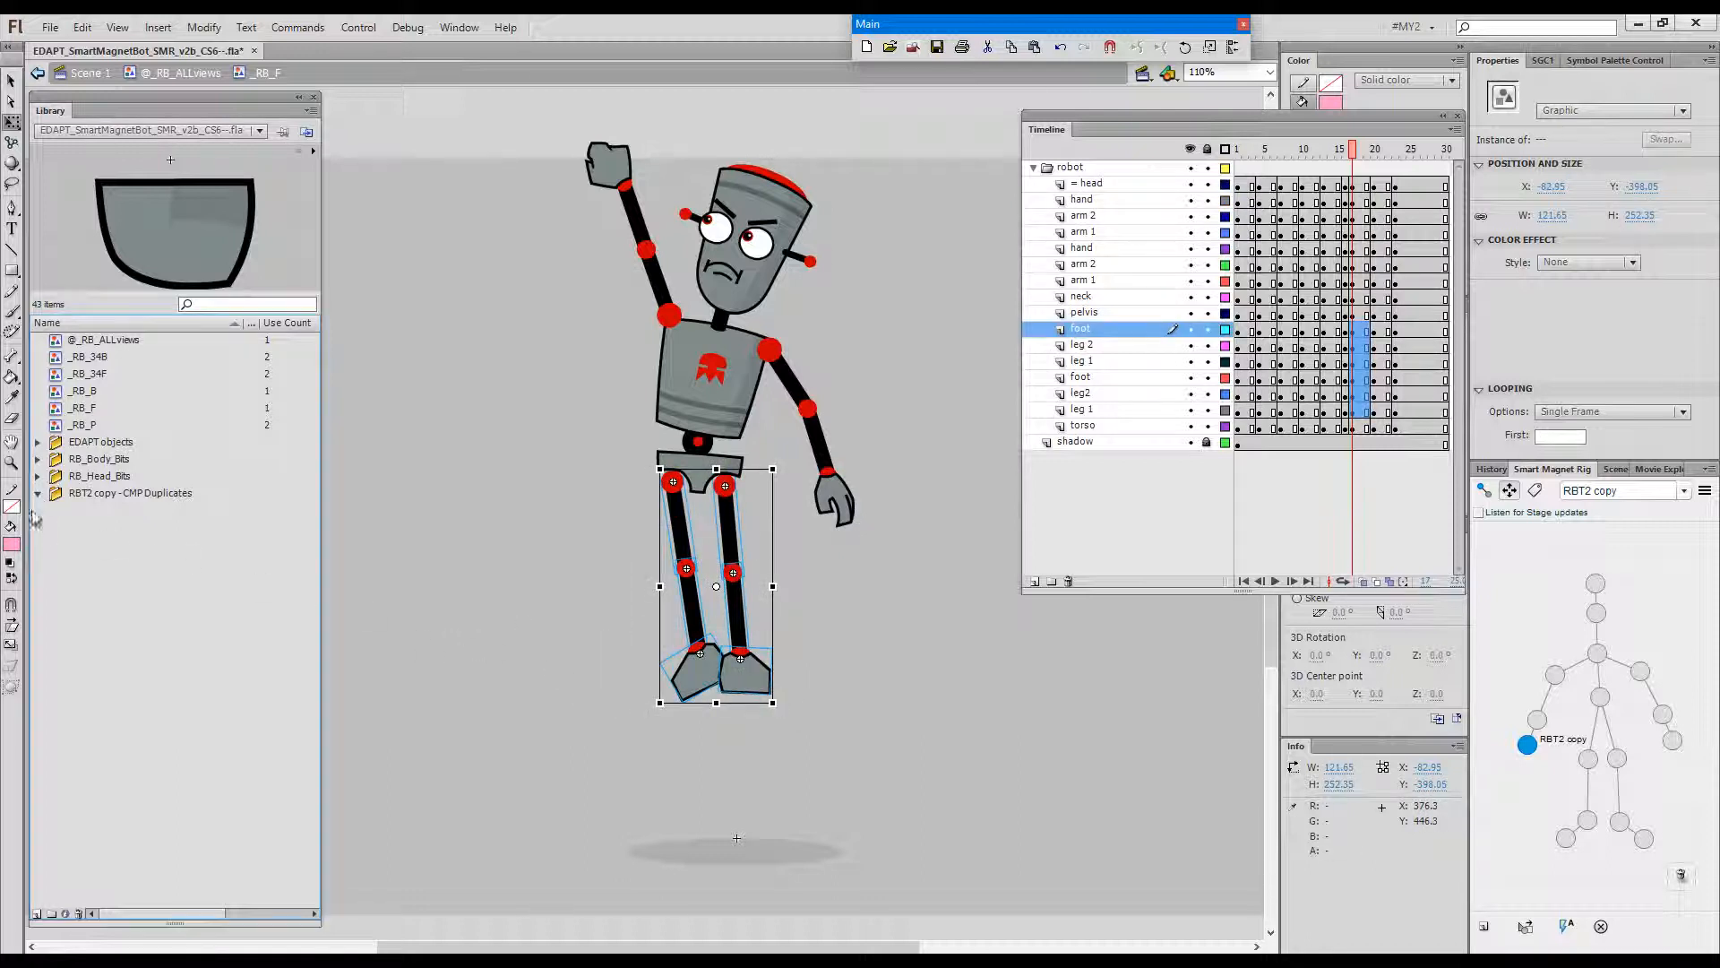
# - Expand the RBT2 copy -CMP Duplicates library folder and scrub the timeline to check the pose
pyautogui.click(38, 493)
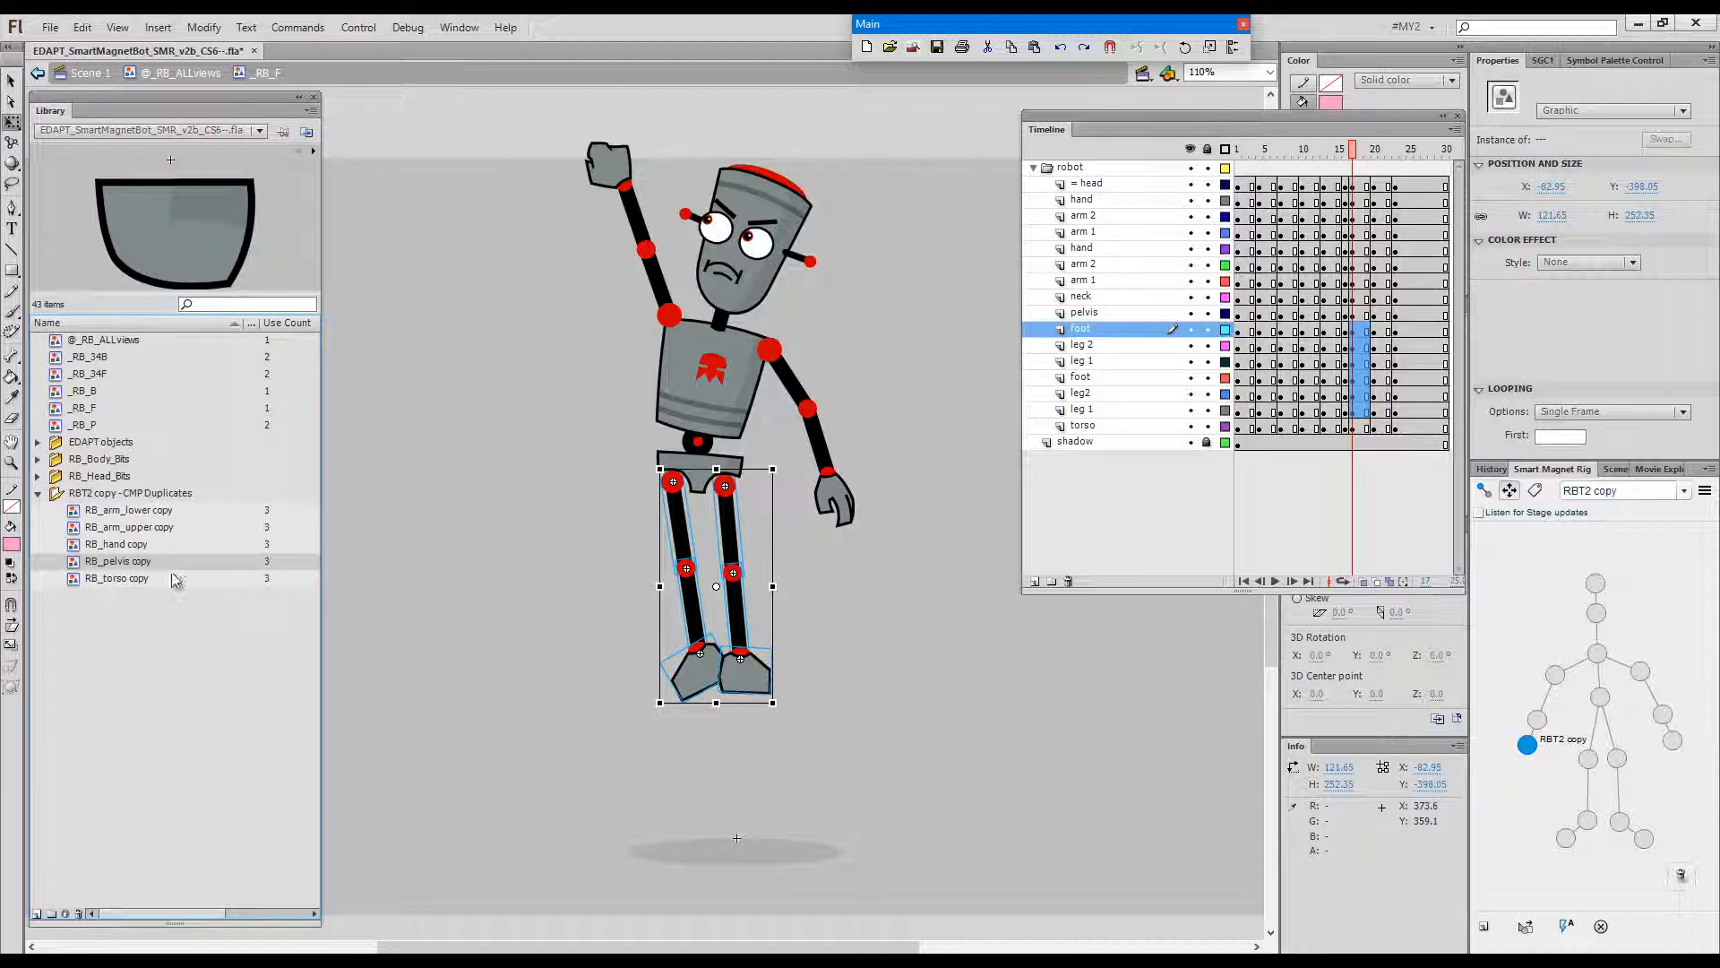
pyautogui.moveTo(170, 512)
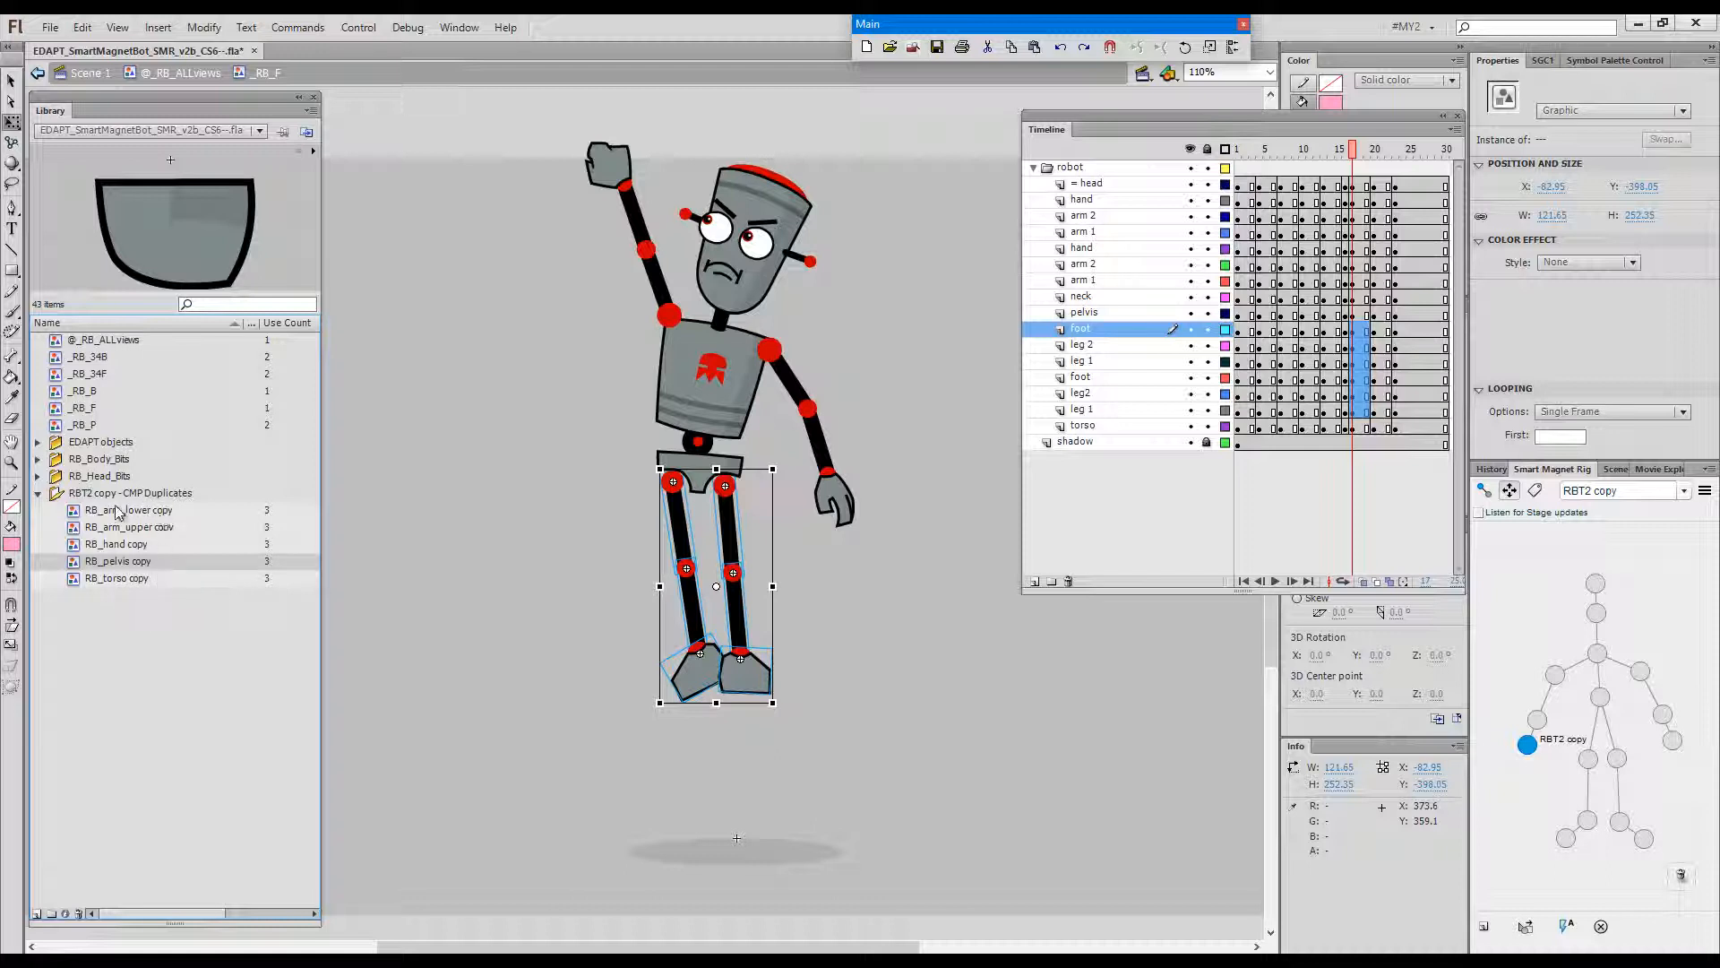
pyautogui.moveTo(170, 653)
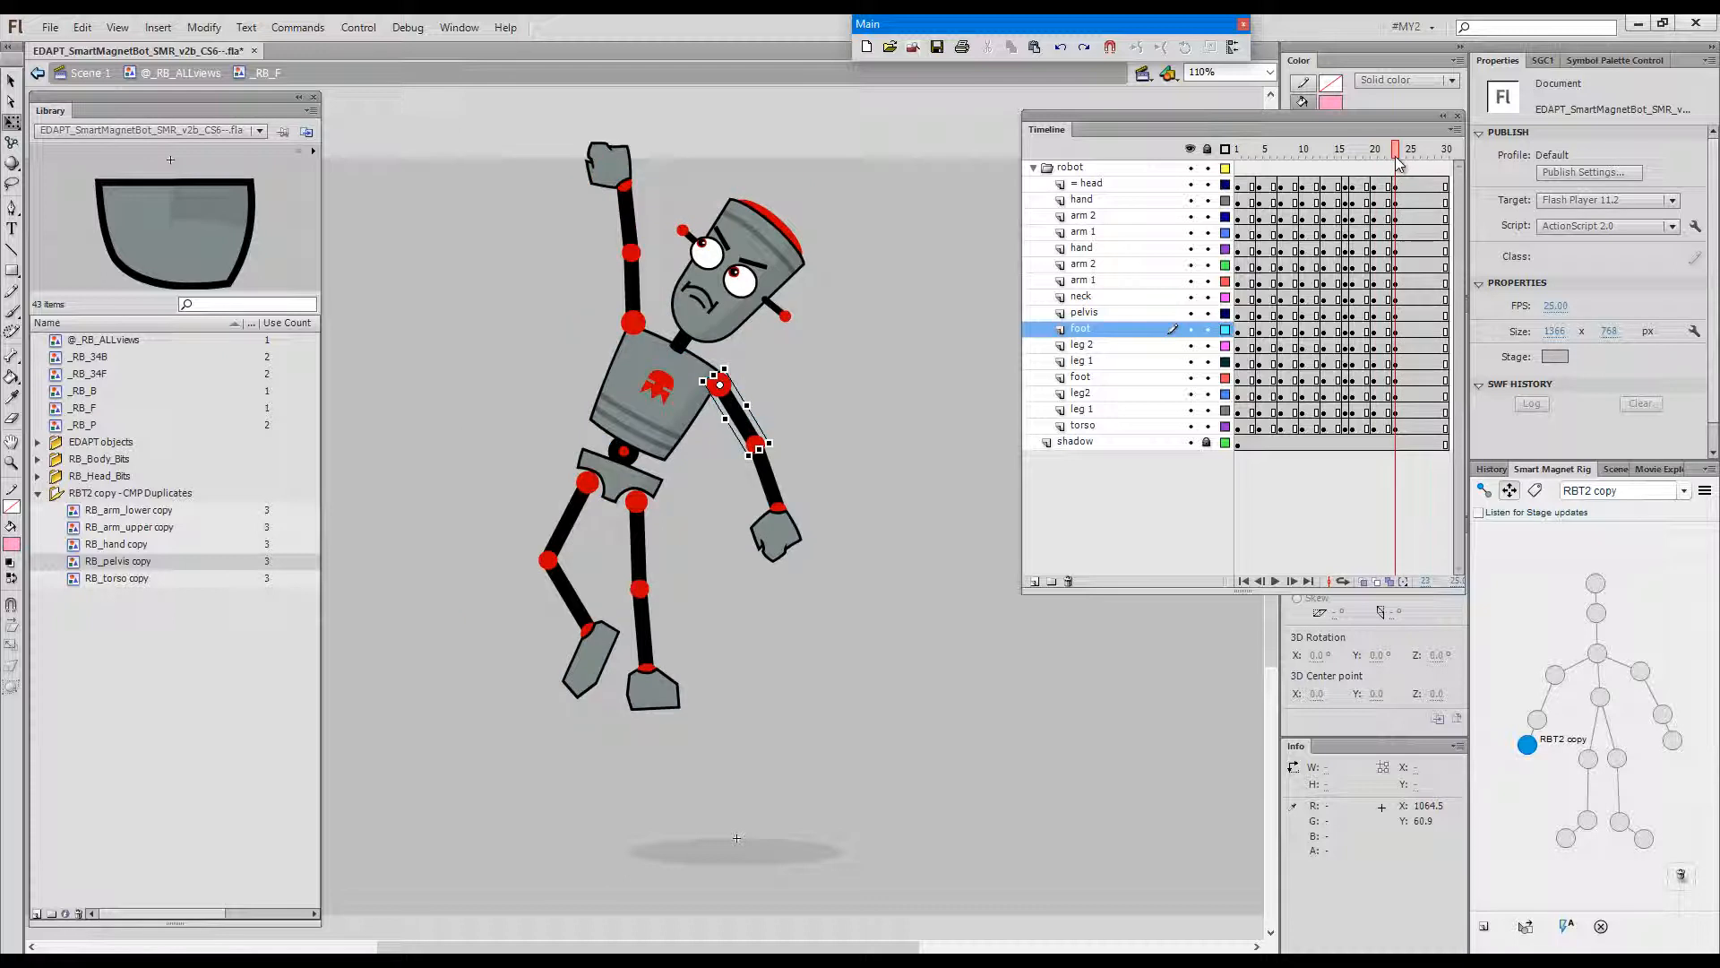
pyautogui.click(1380, 149)
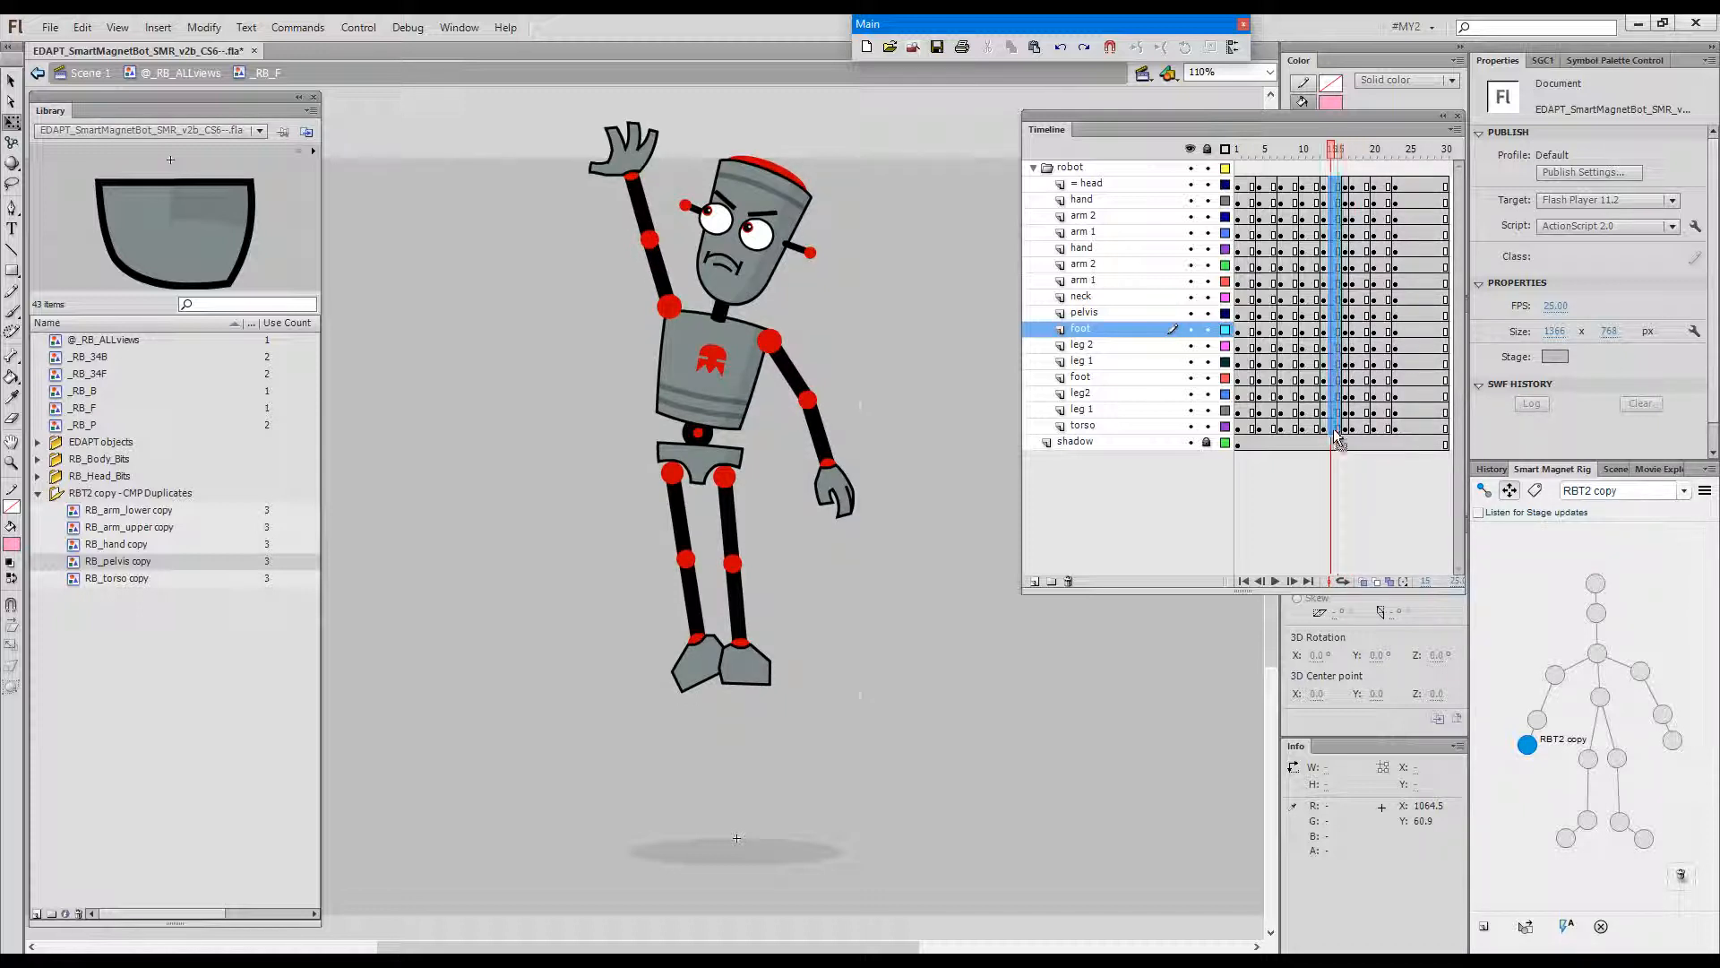
# - Create a classic tween across all layers from the waving pose and preview it
pyautogui.click(1082, 426)
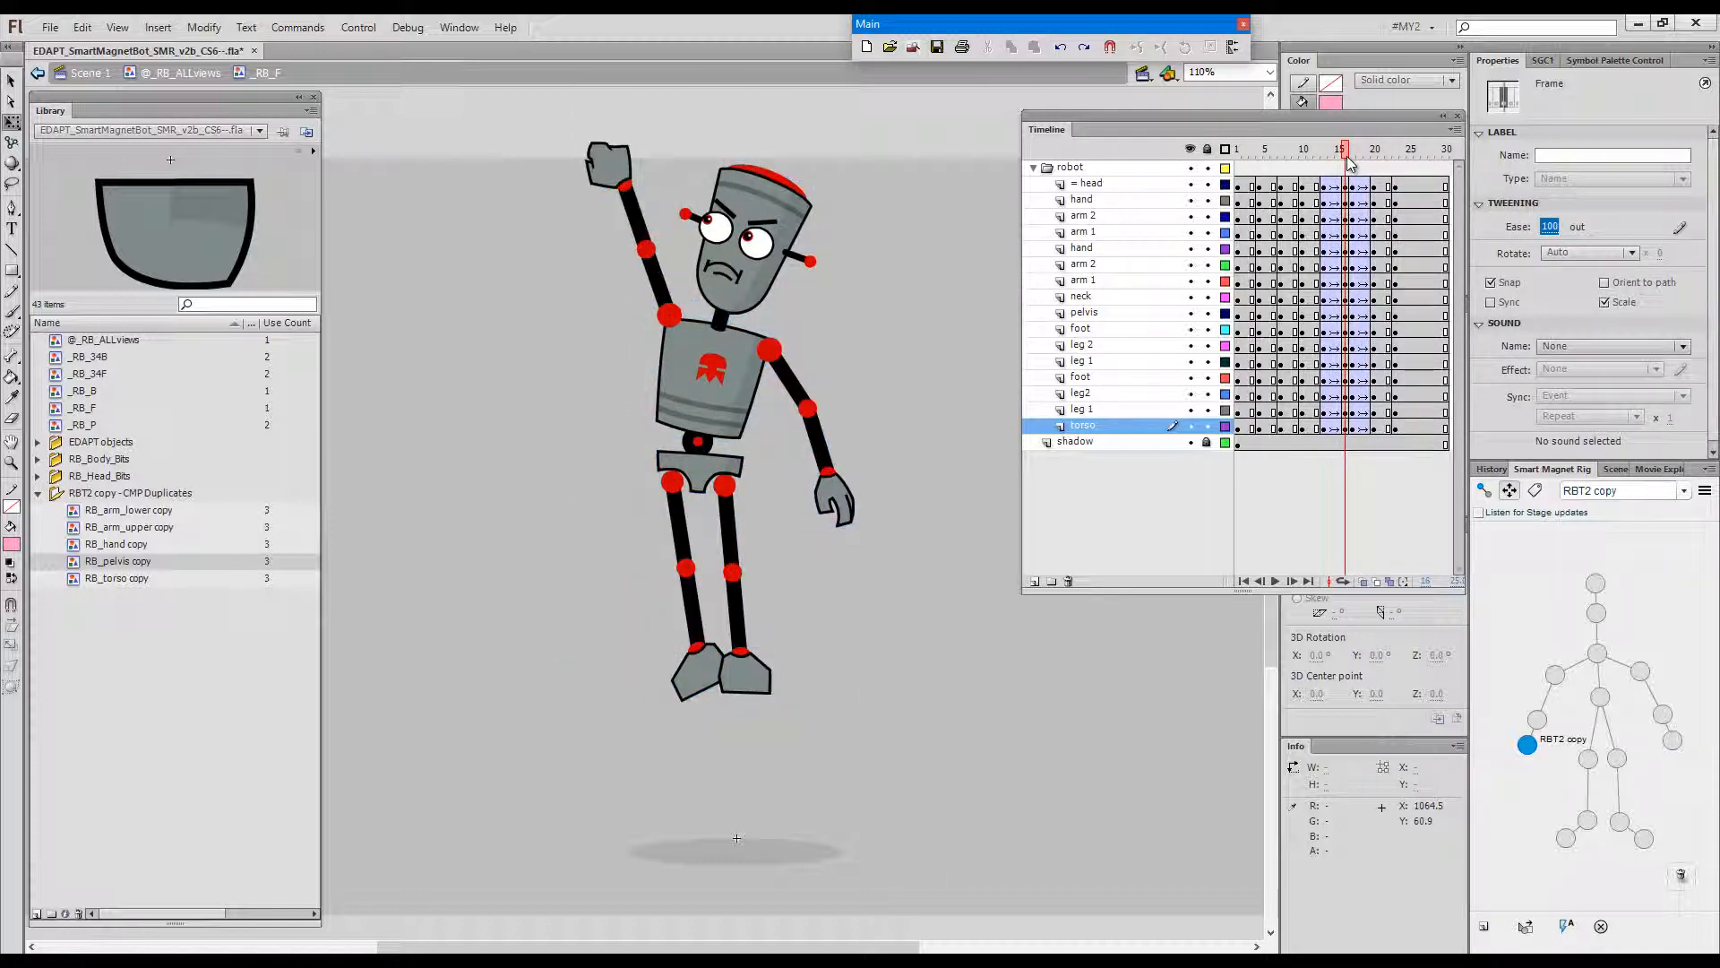
pyautogui.click(1360, 148)
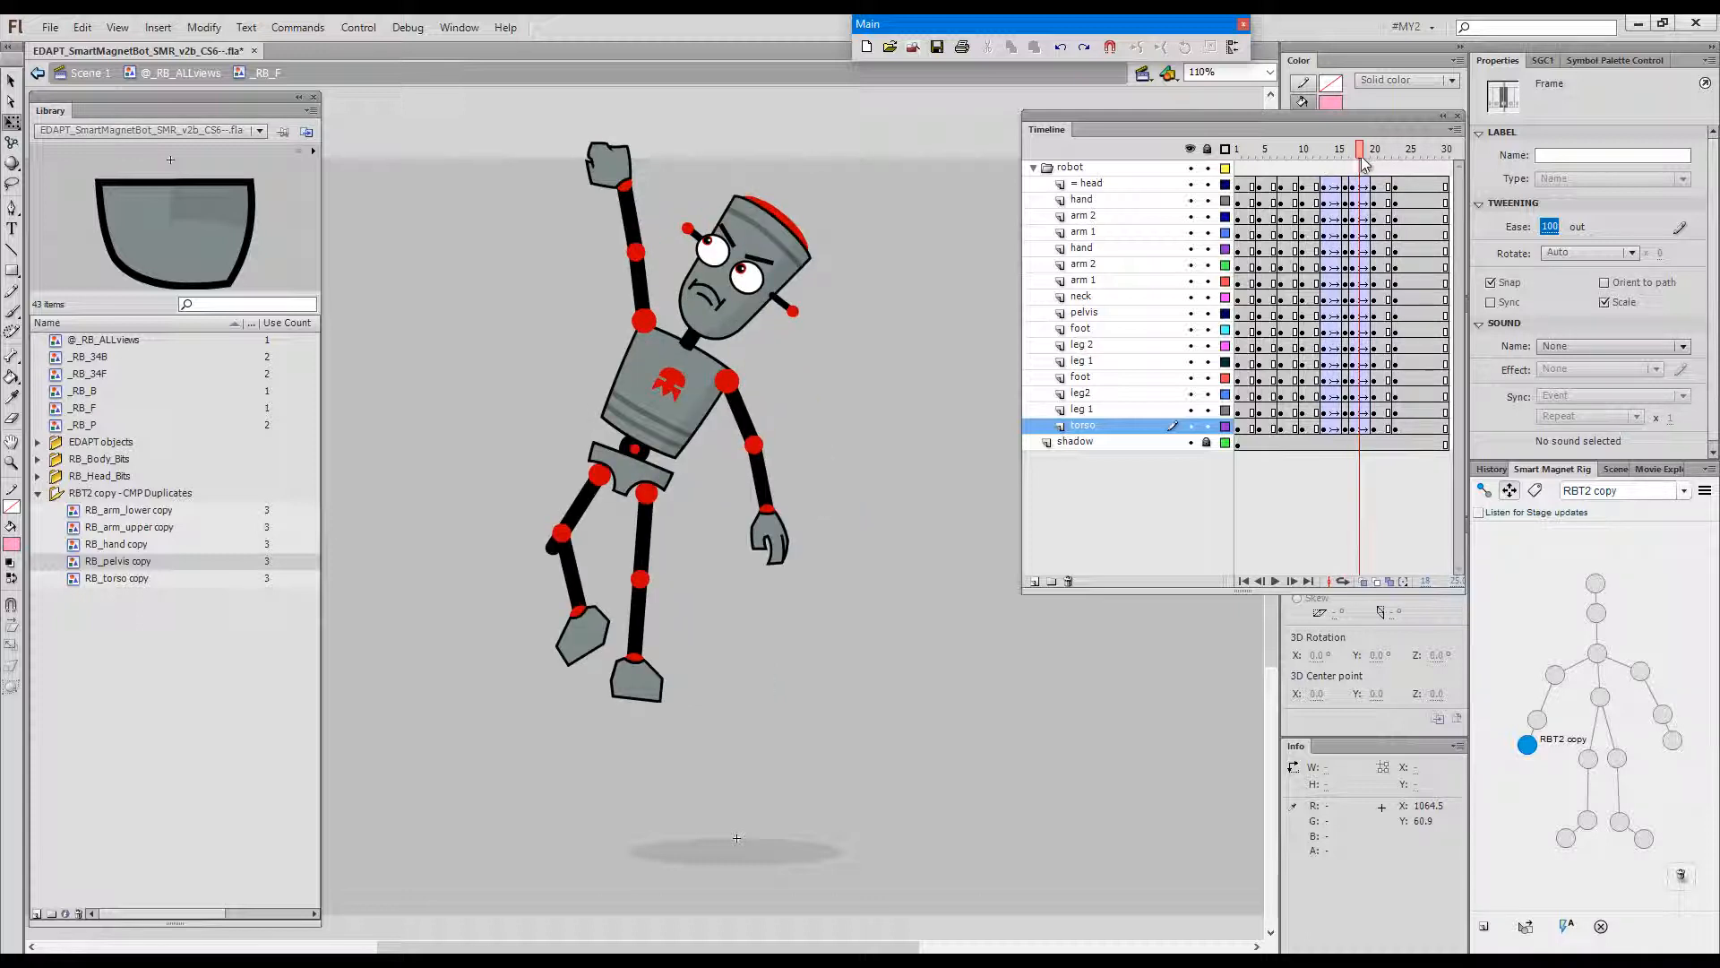
pyautogui.click(1351, 149)
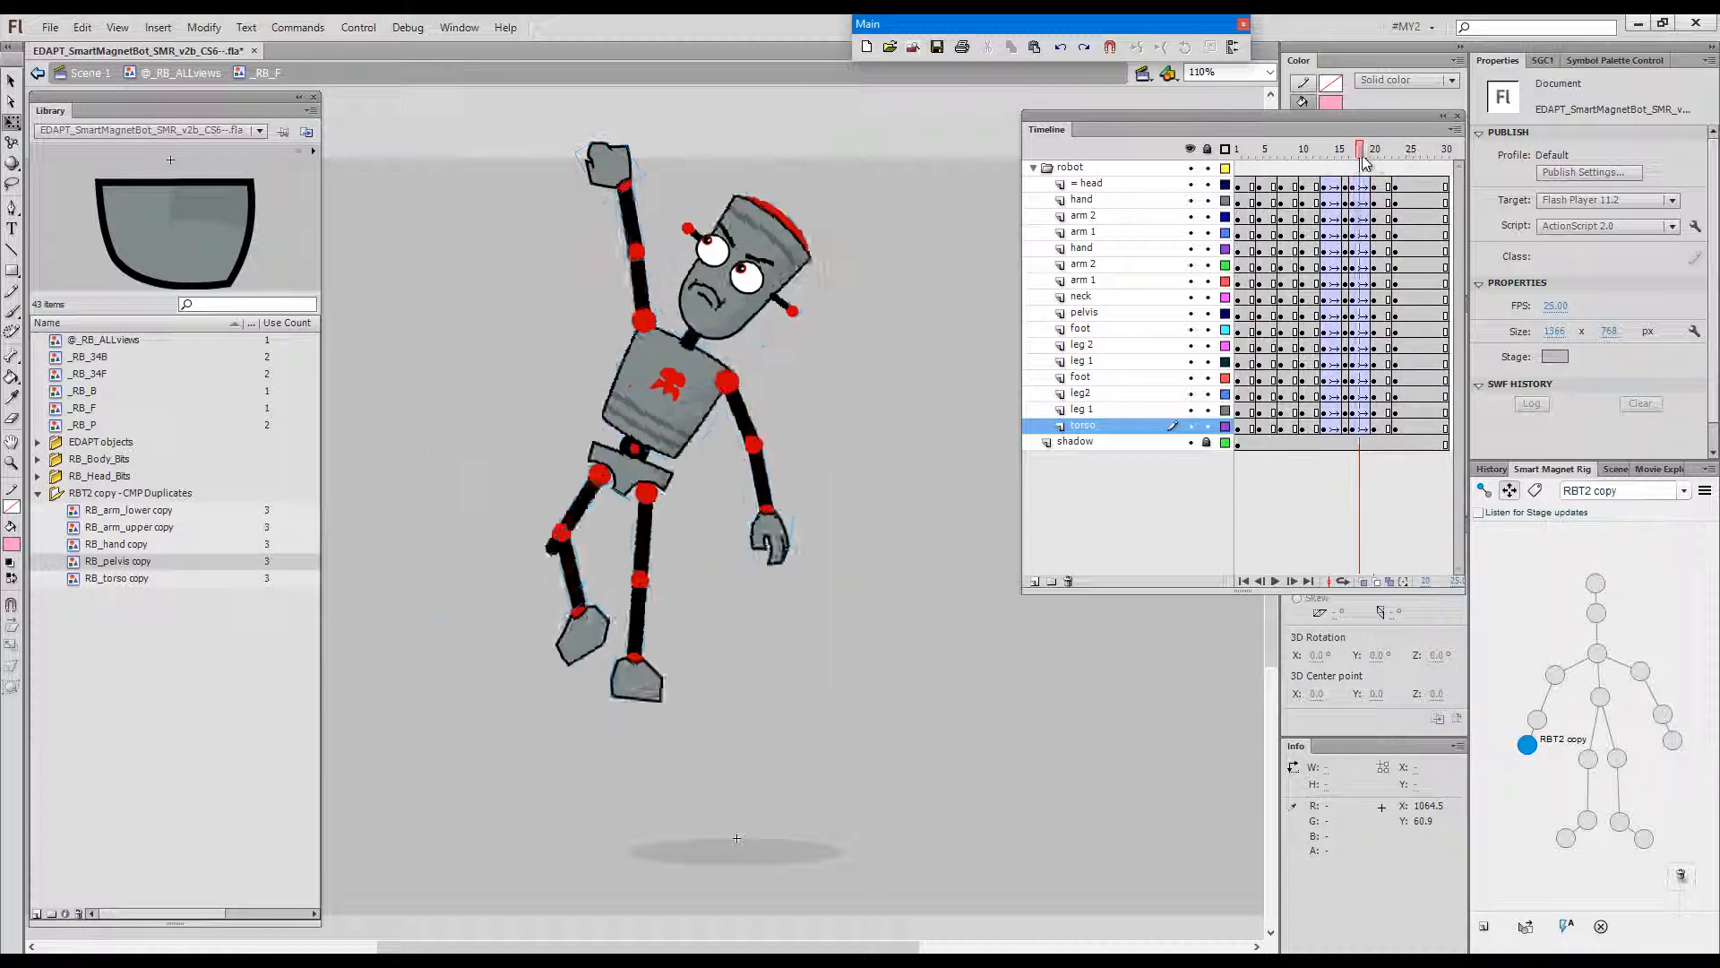
pyautogui.click(1337, 148)
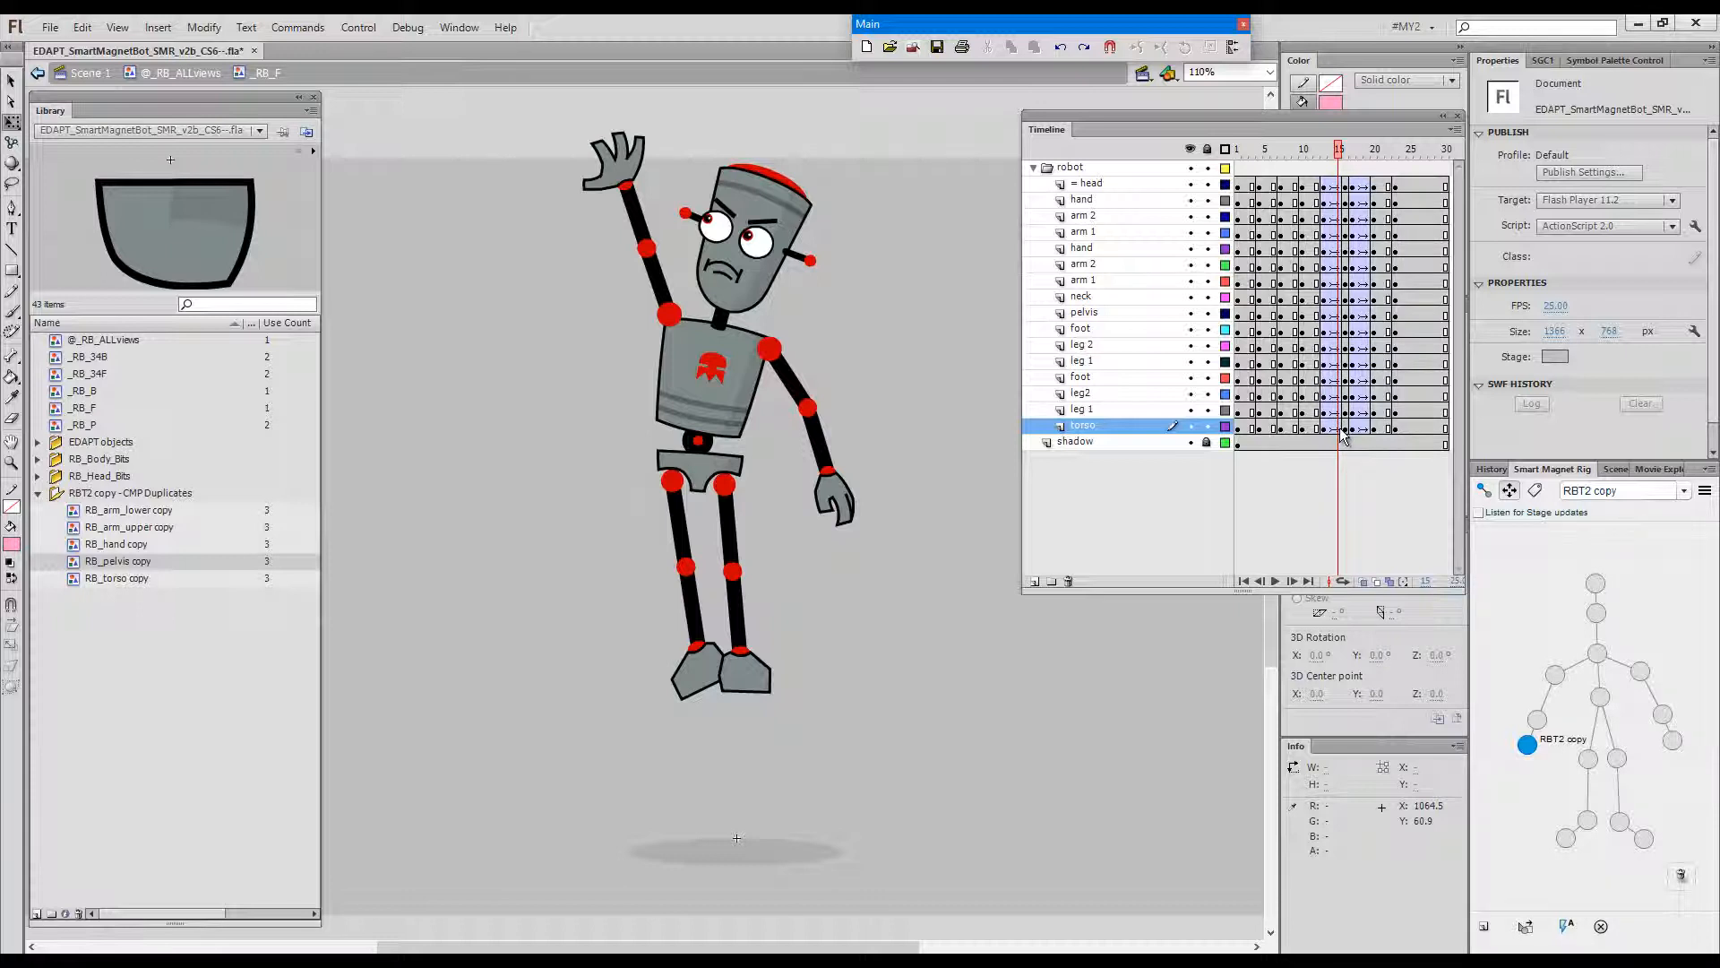
# - Remove one frame column across all layers at the tween's start and check the tweened pose
pyautogui.click(1068, 167)
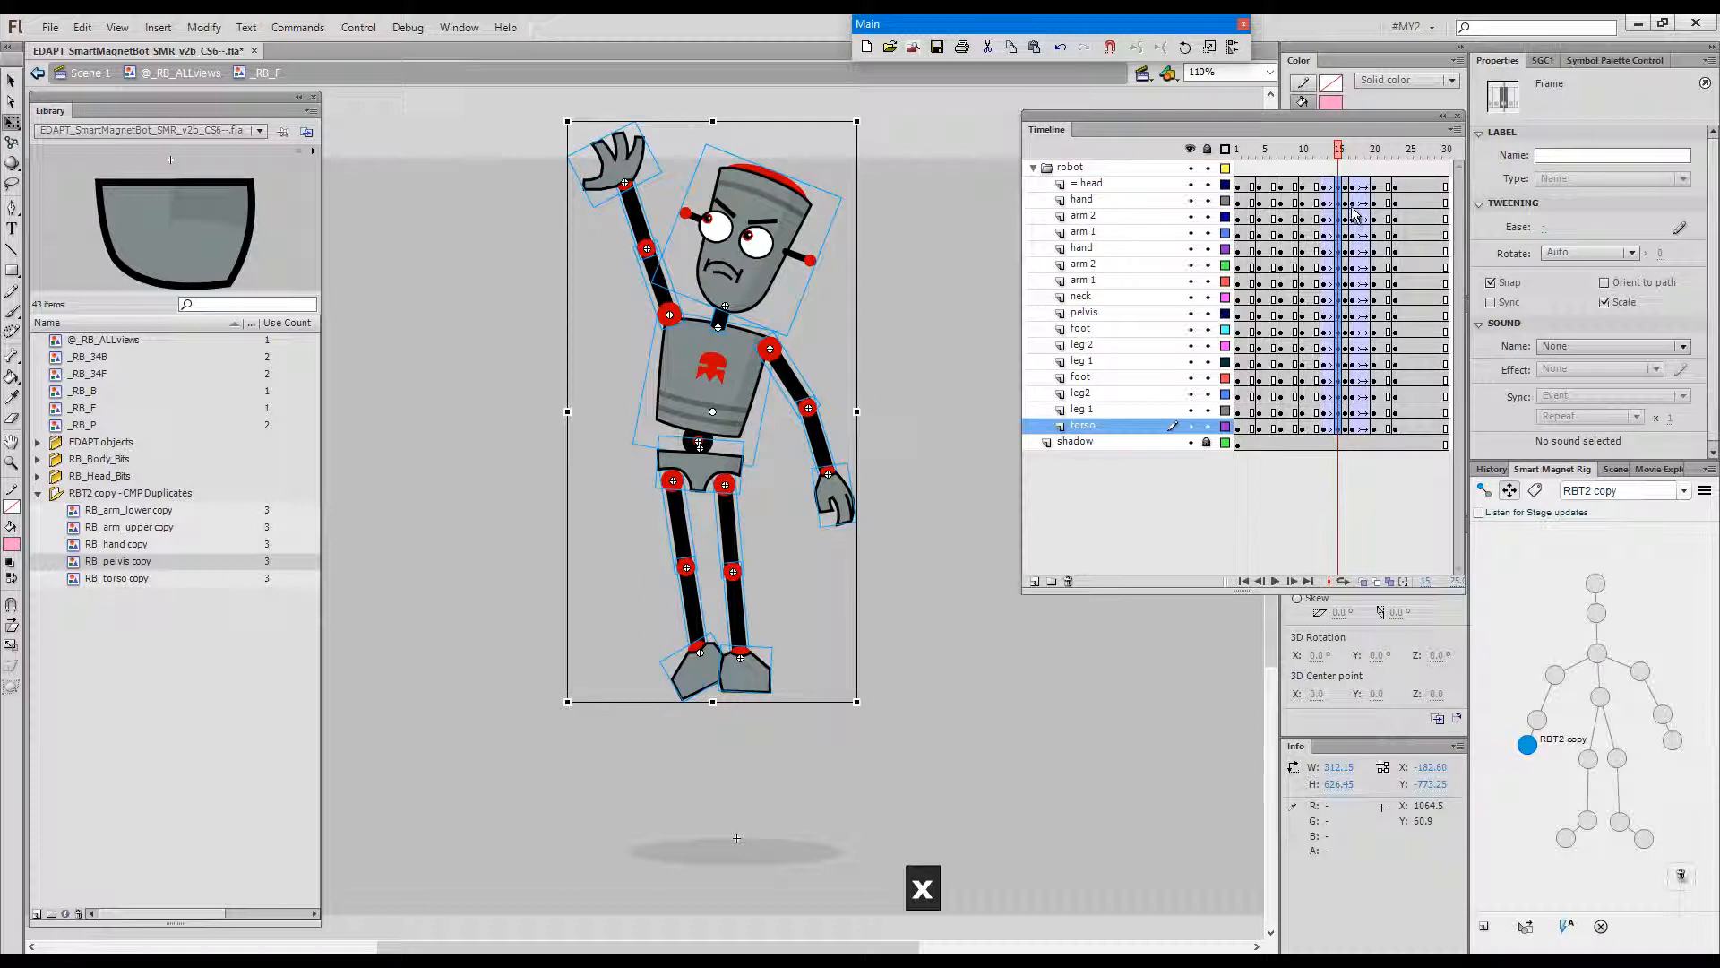
pyautogui.click(1338, 149)
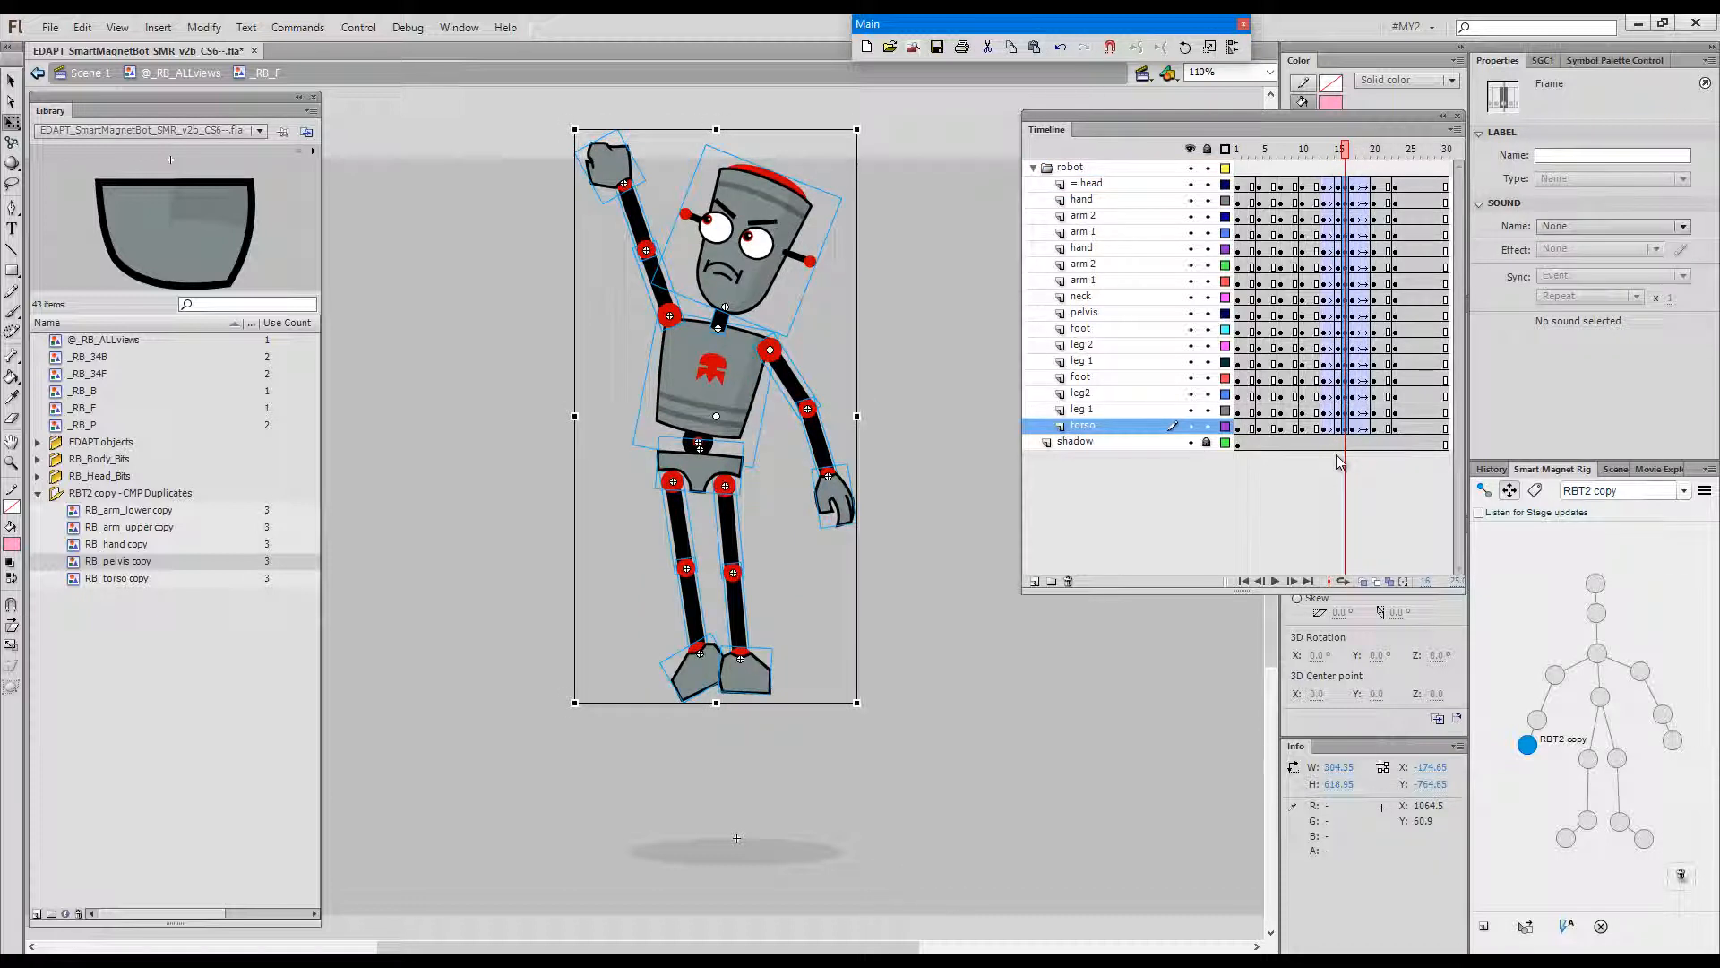
pyautogui.press('shift')
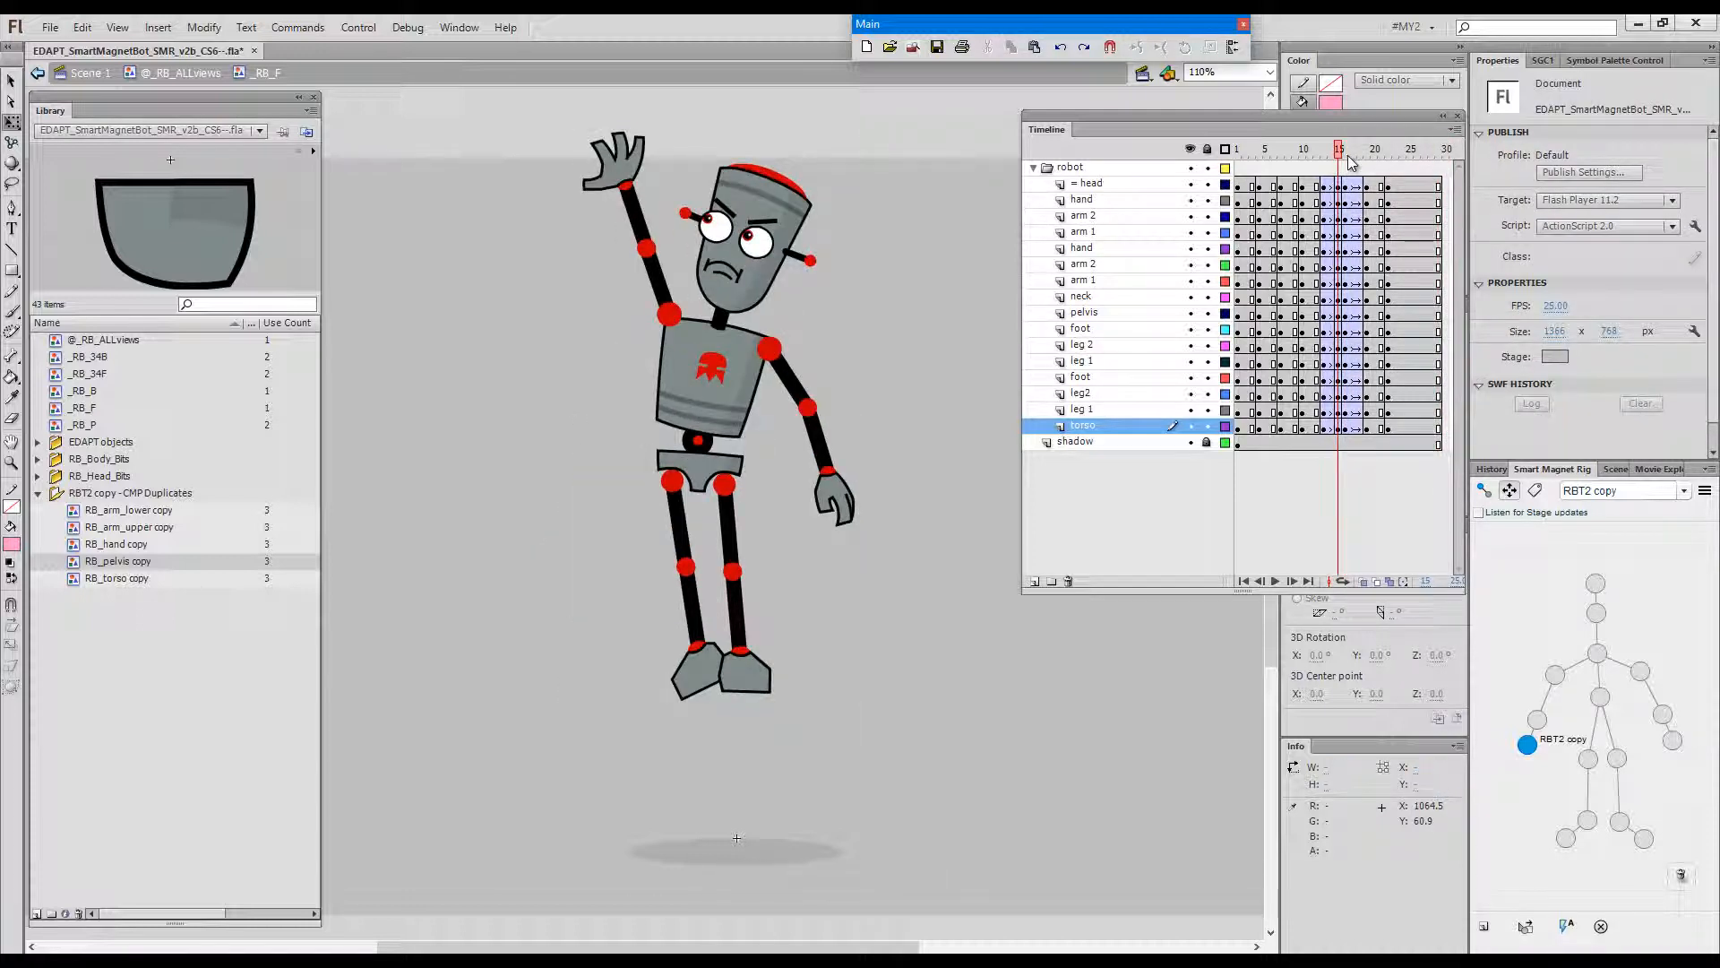
pyautogui.click(1340, 149)
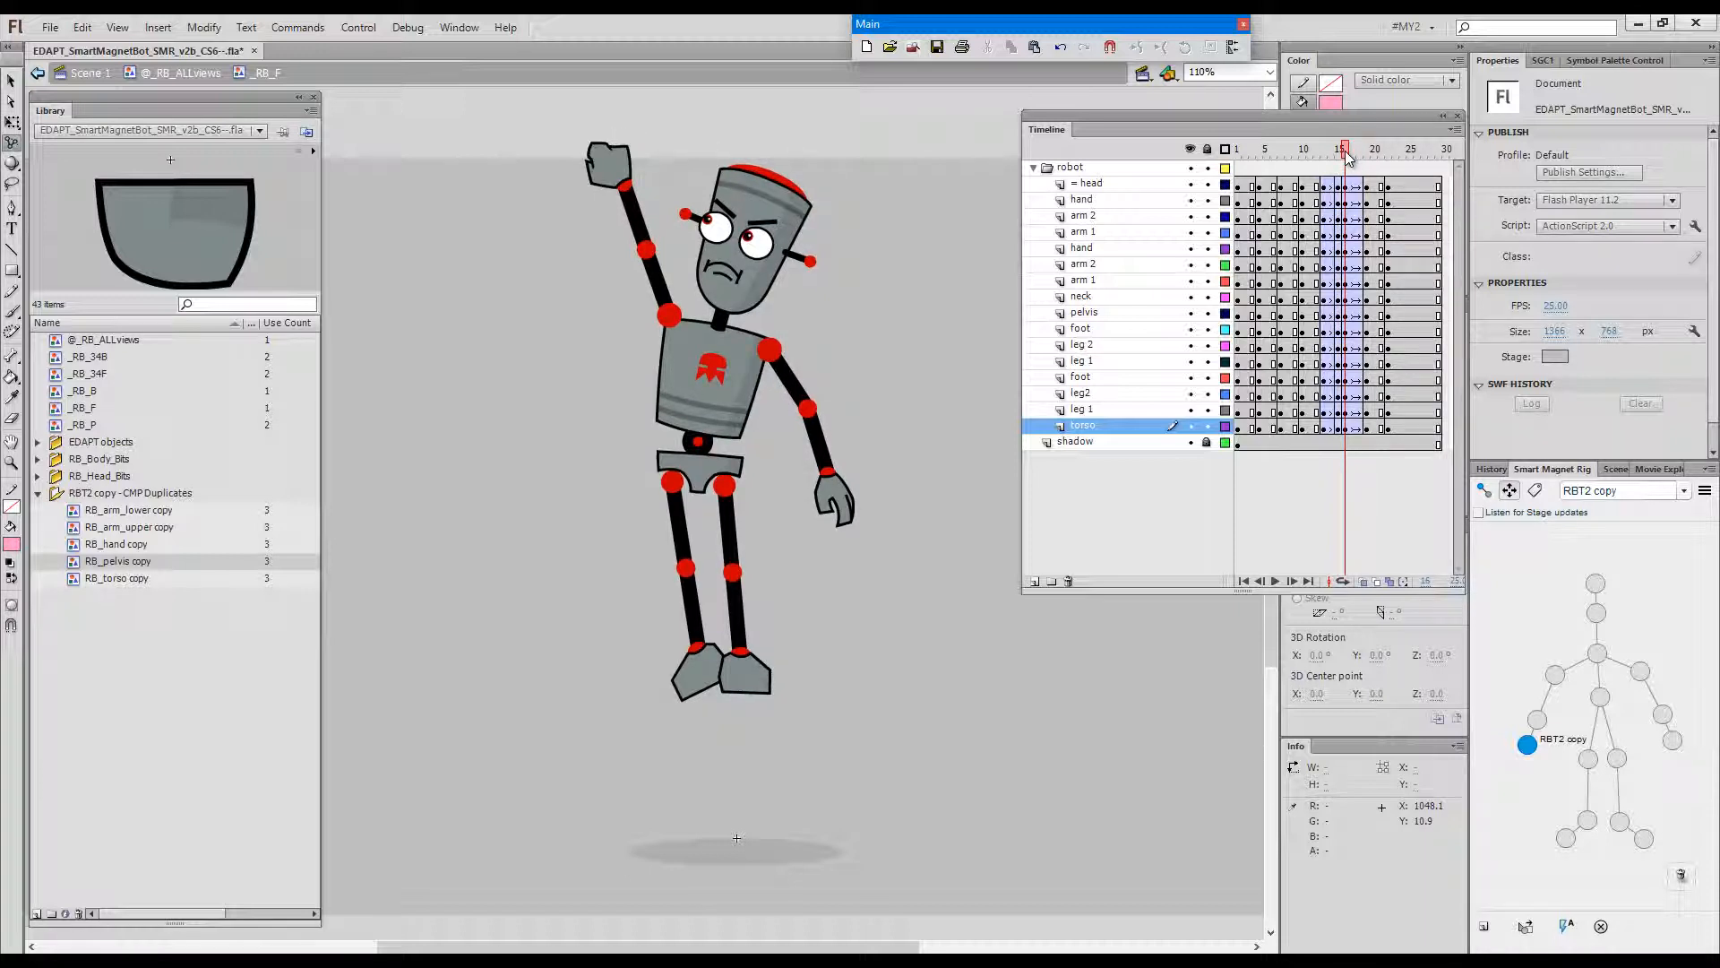
# - Add a leaning-back, arm-up pose at a later frame, tween into it, and select the leg 1 in-betweens to fix
pyautogui.click(1367, 149)
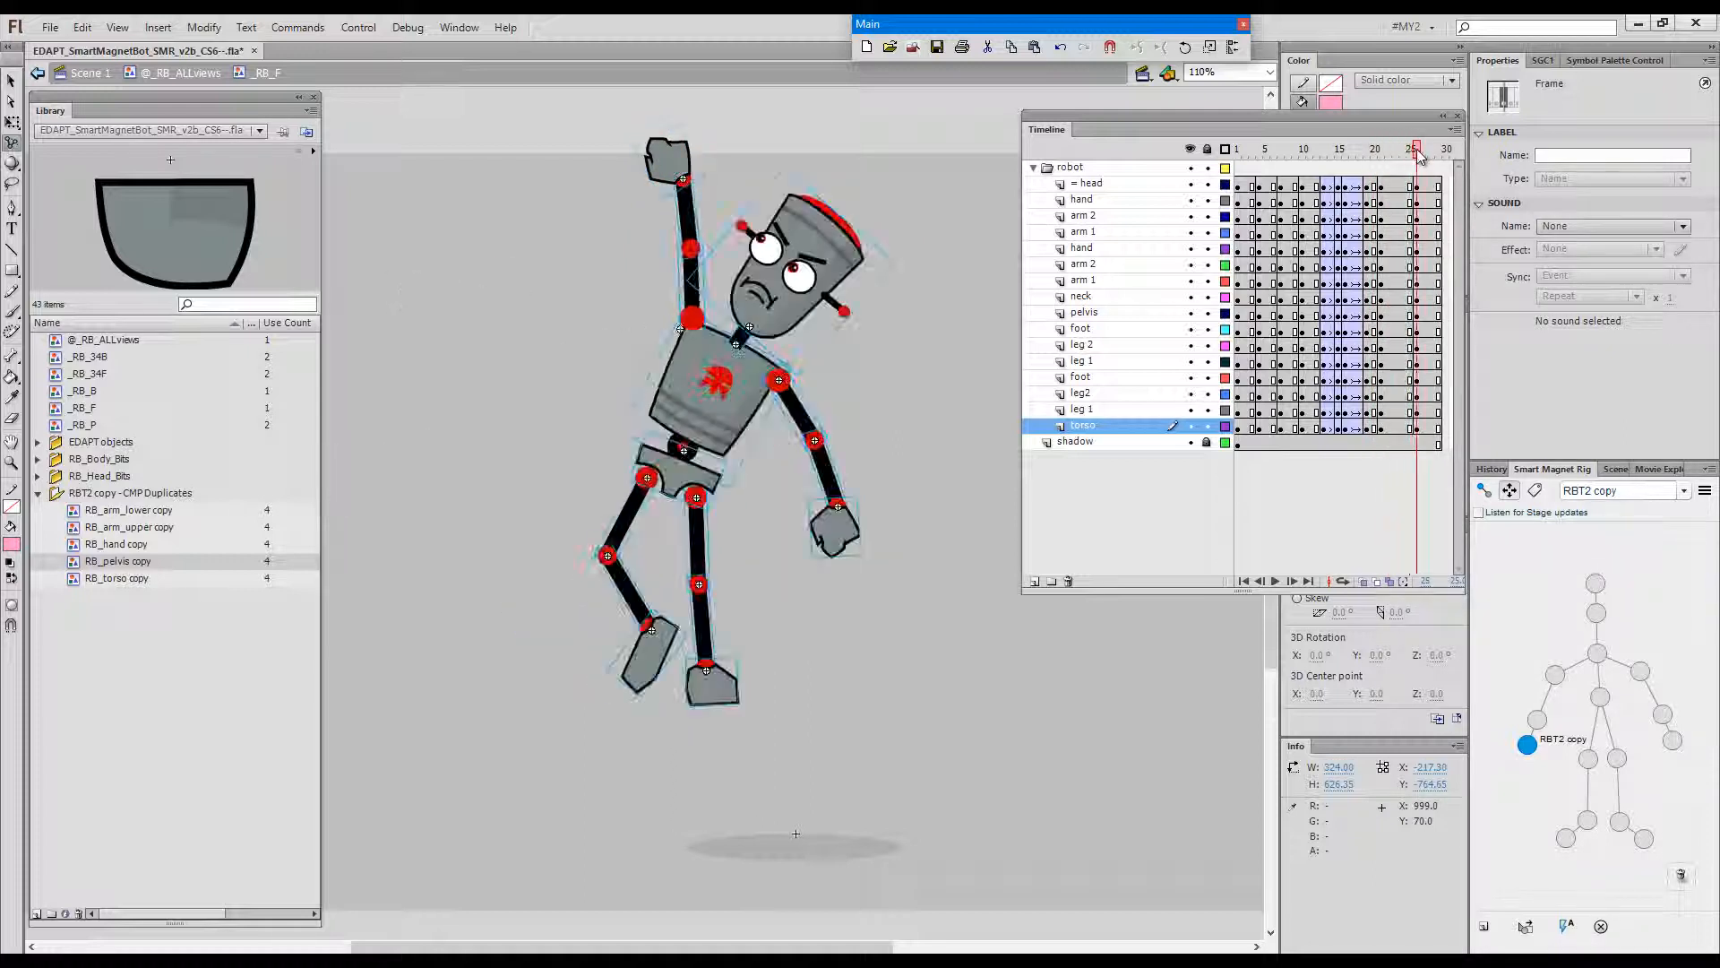
pyautogui.click(1380, 149)
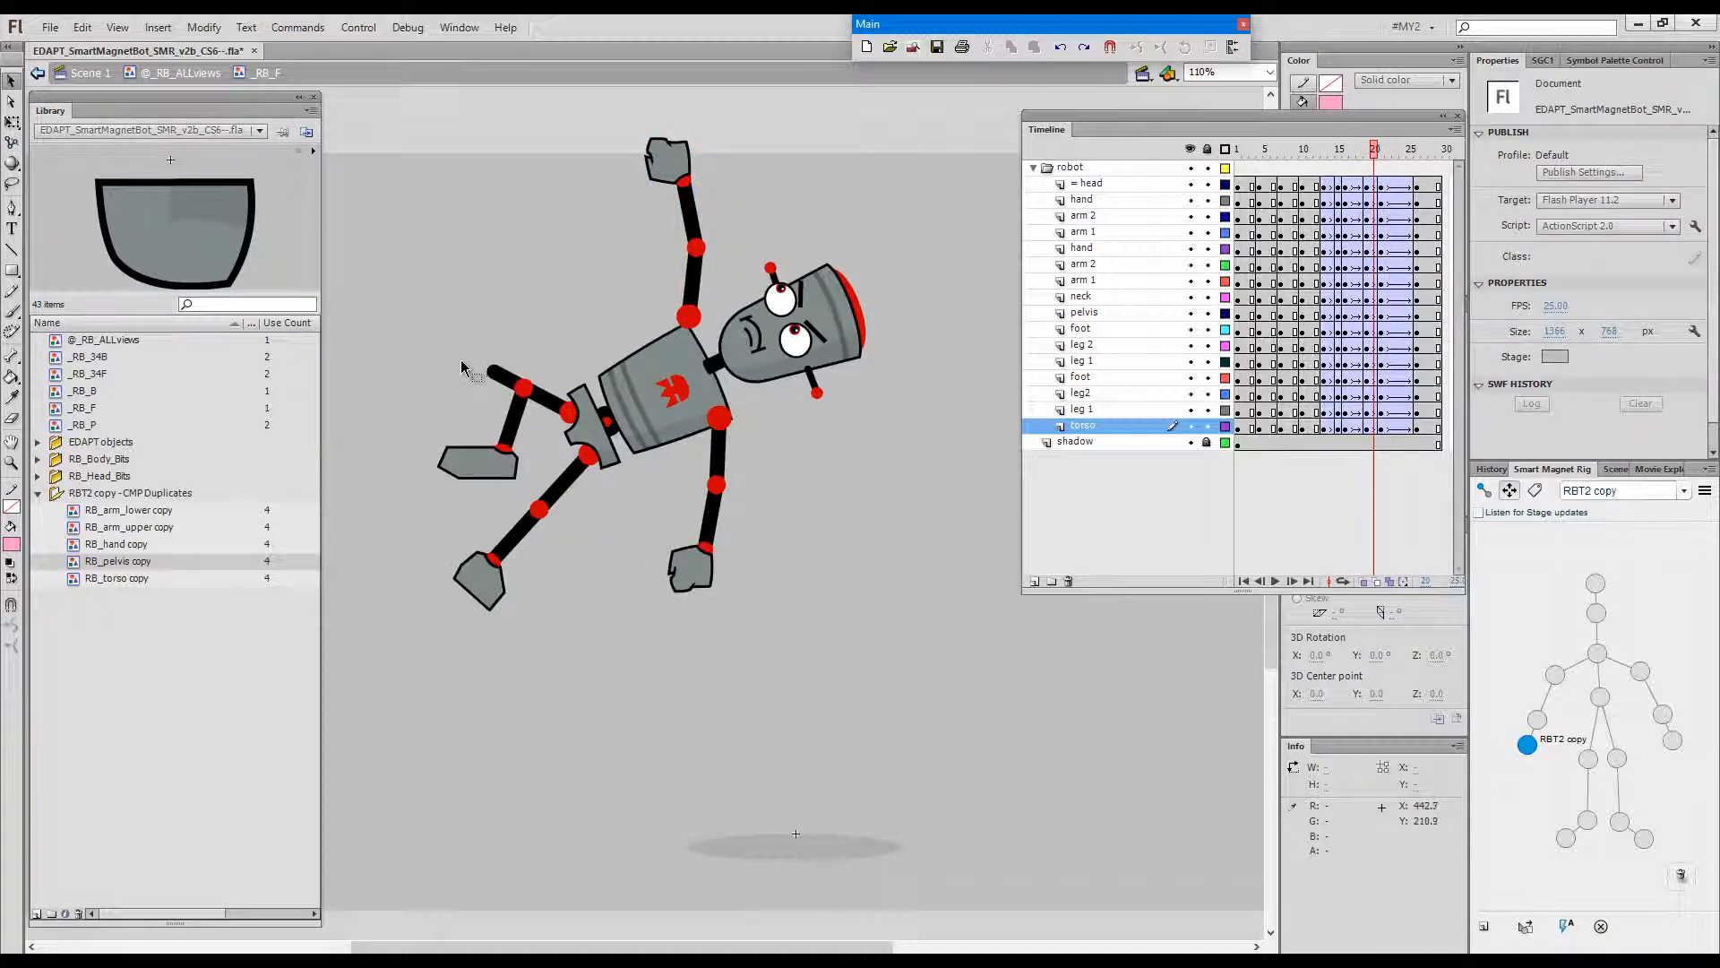
pyautogui.moveTo(828, 430)
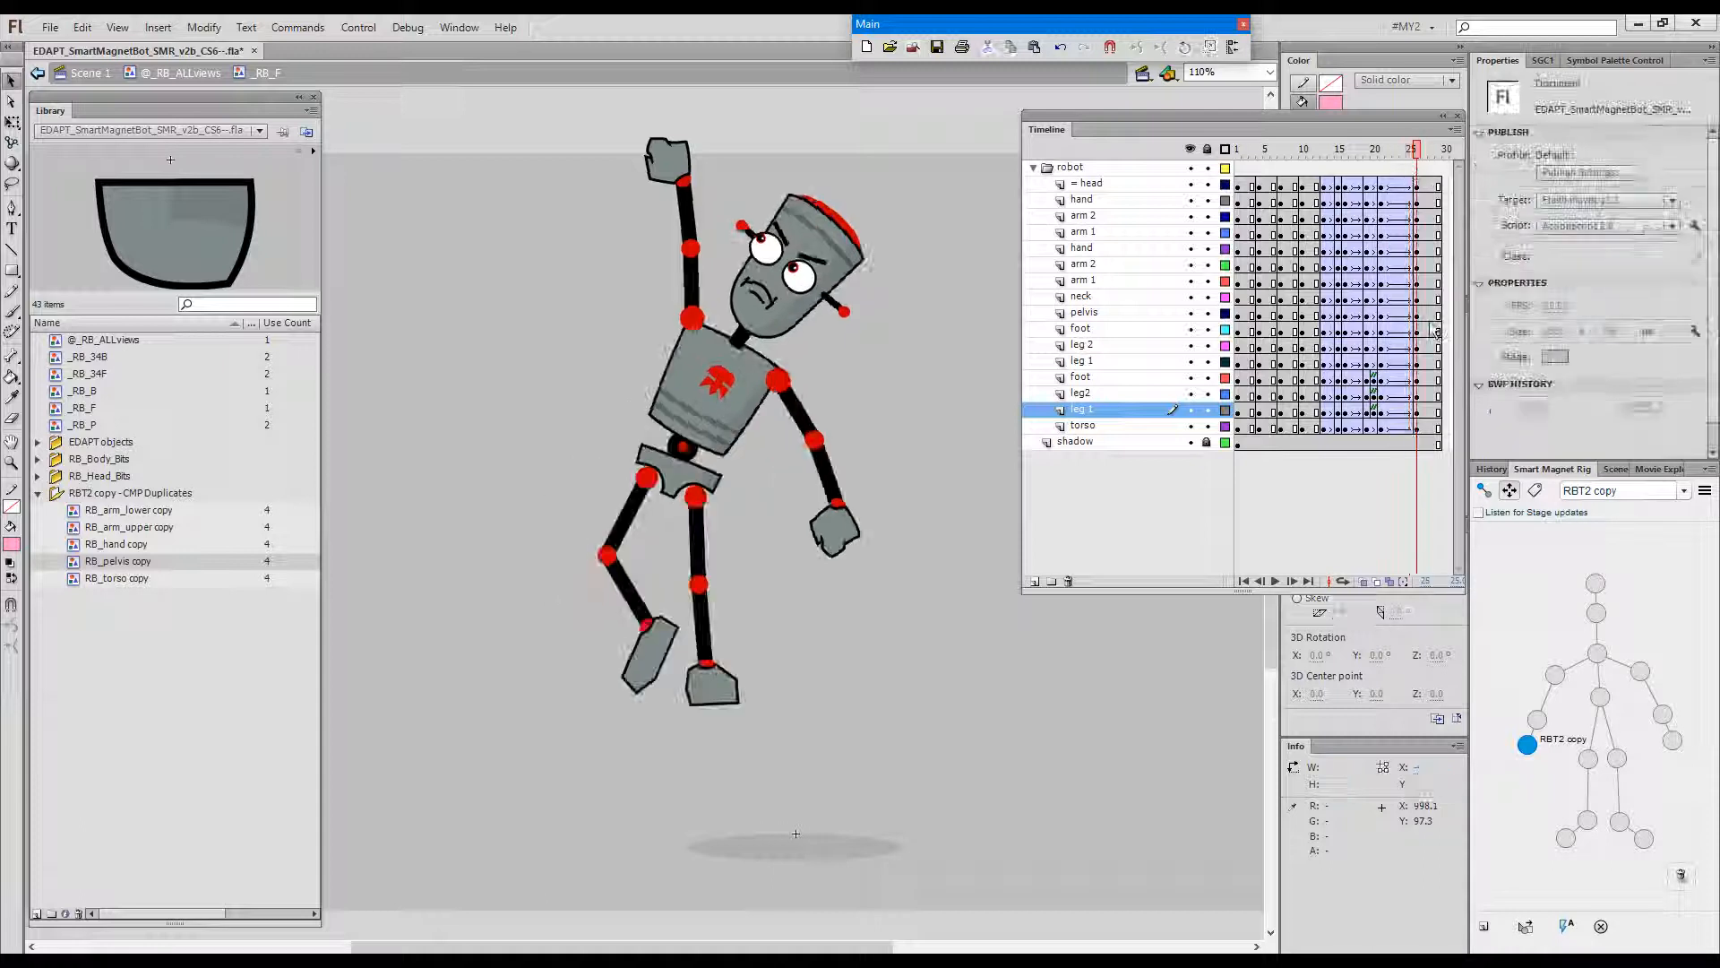
pyautogui.press('Alt+q')
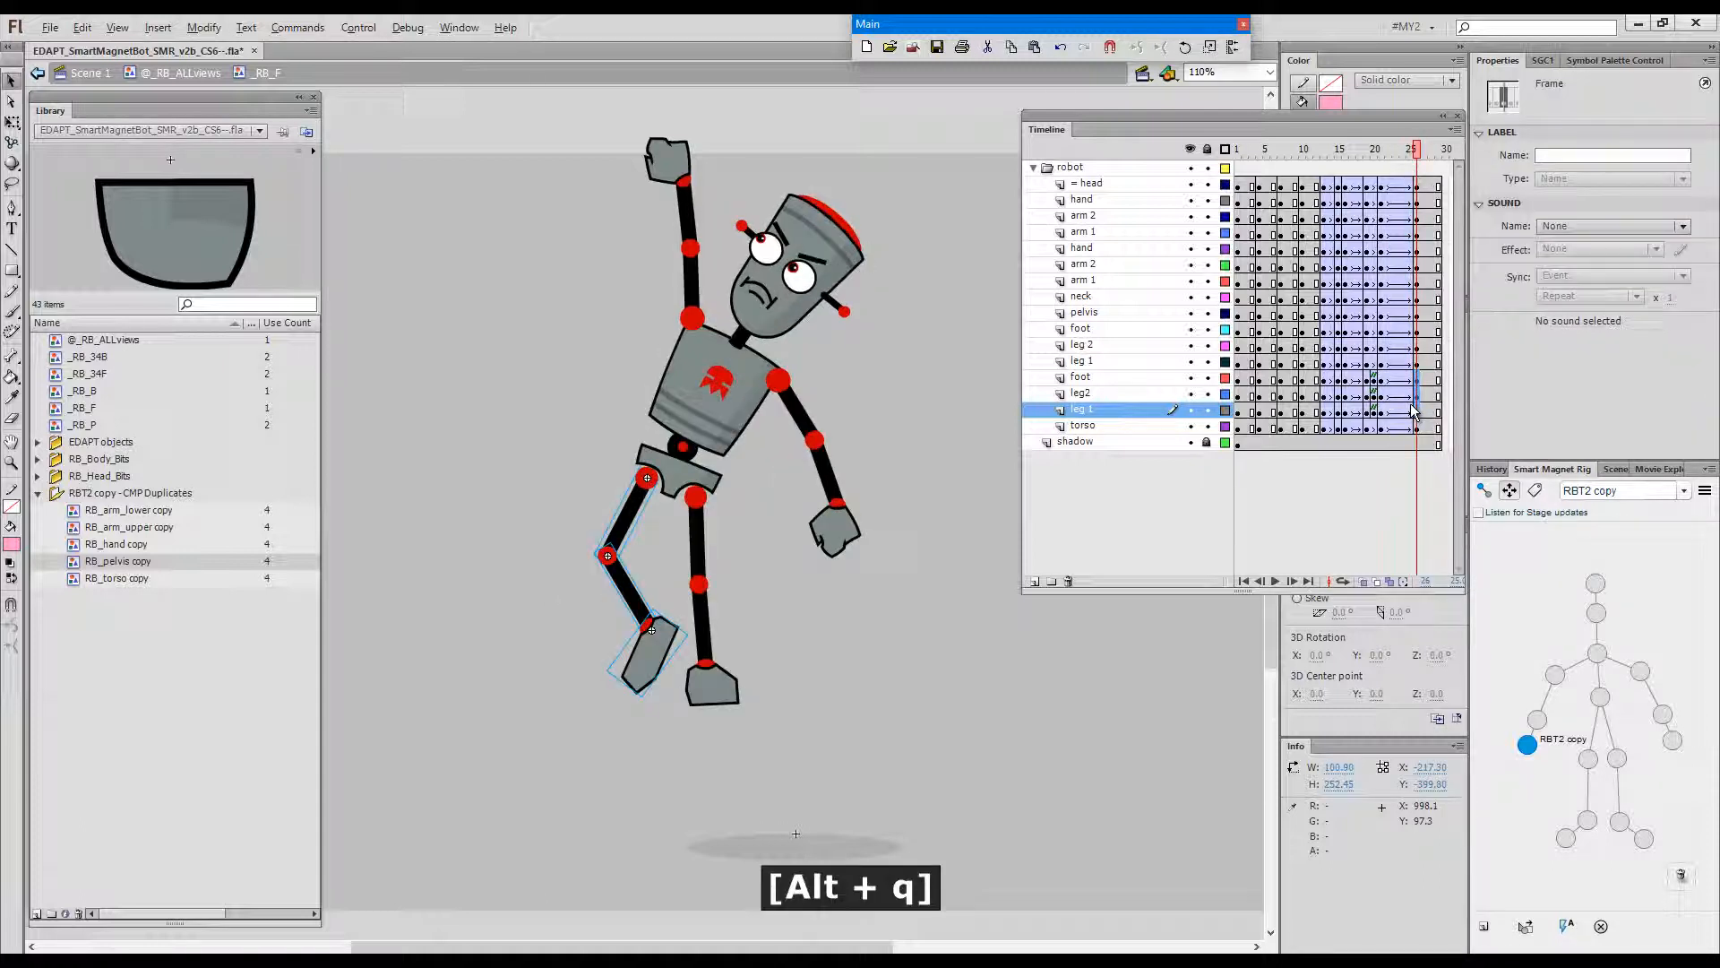
pyautogui.click(1380, 149)
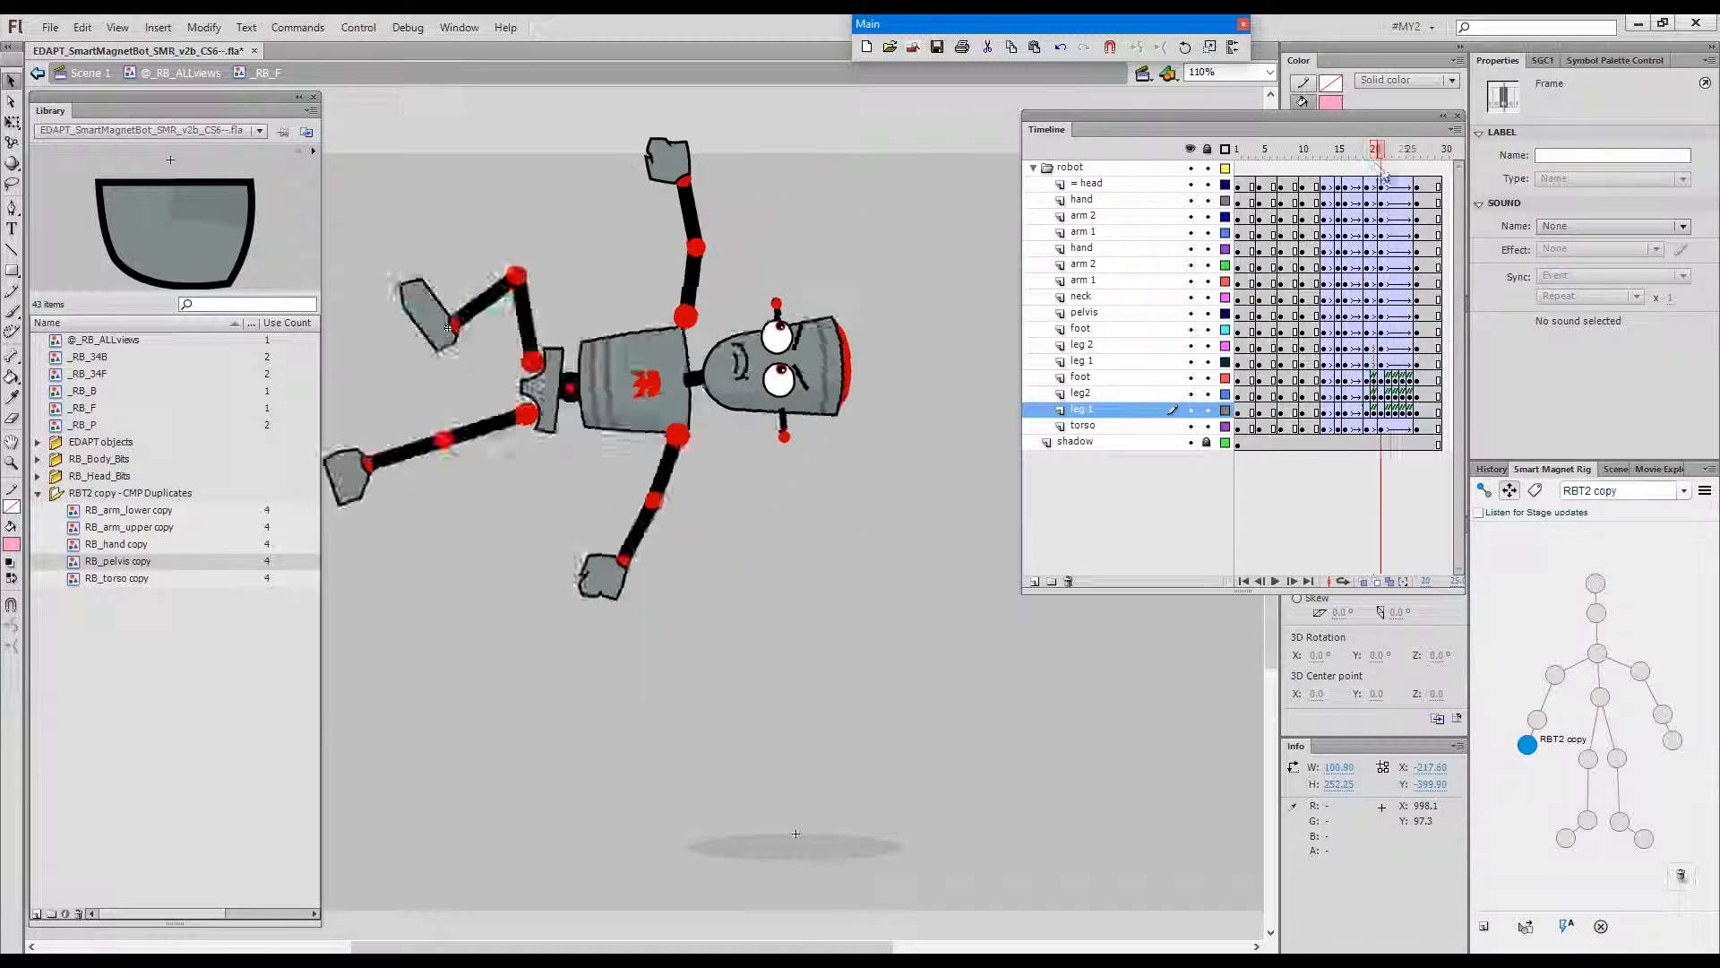